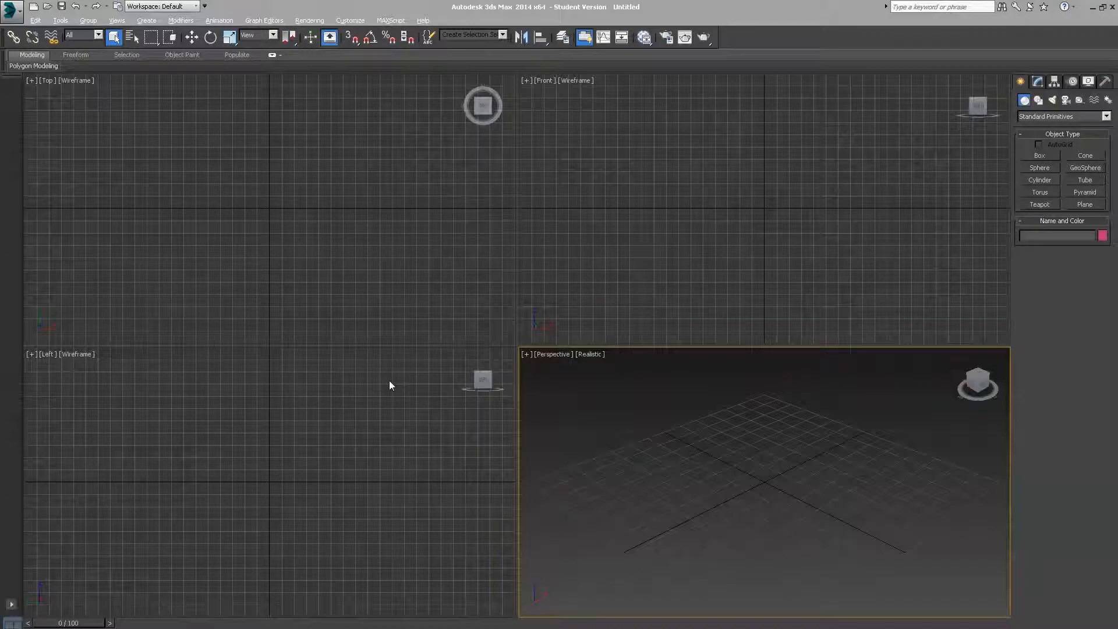
{"action": "mouse_move", "coordinate": [690, 409]}
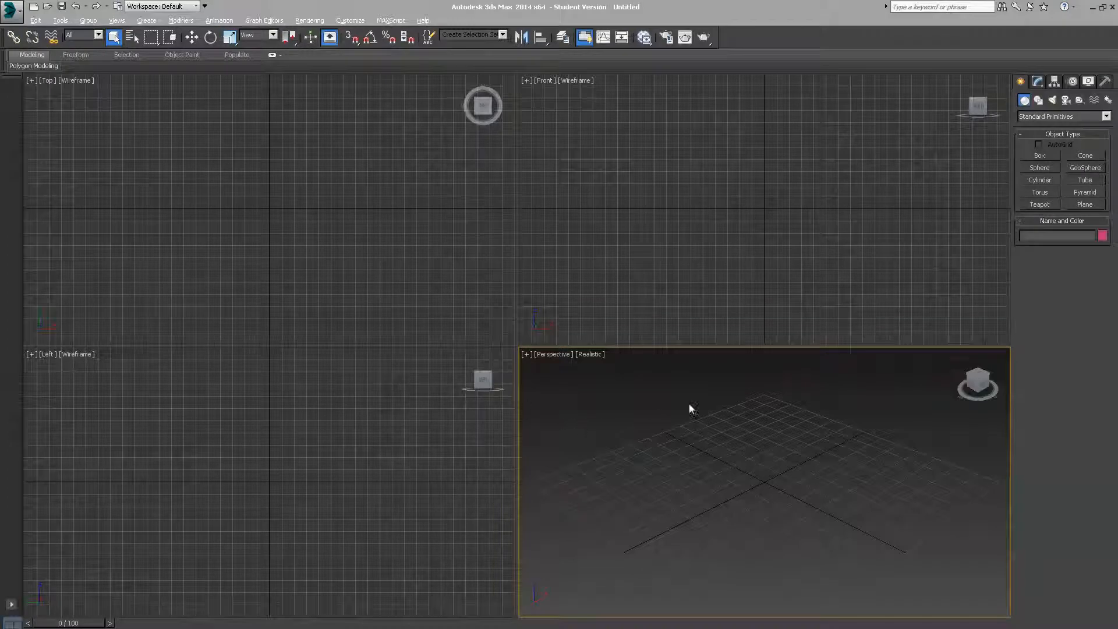
{"action": "mouse_move", "coordinate": [809, 378]}
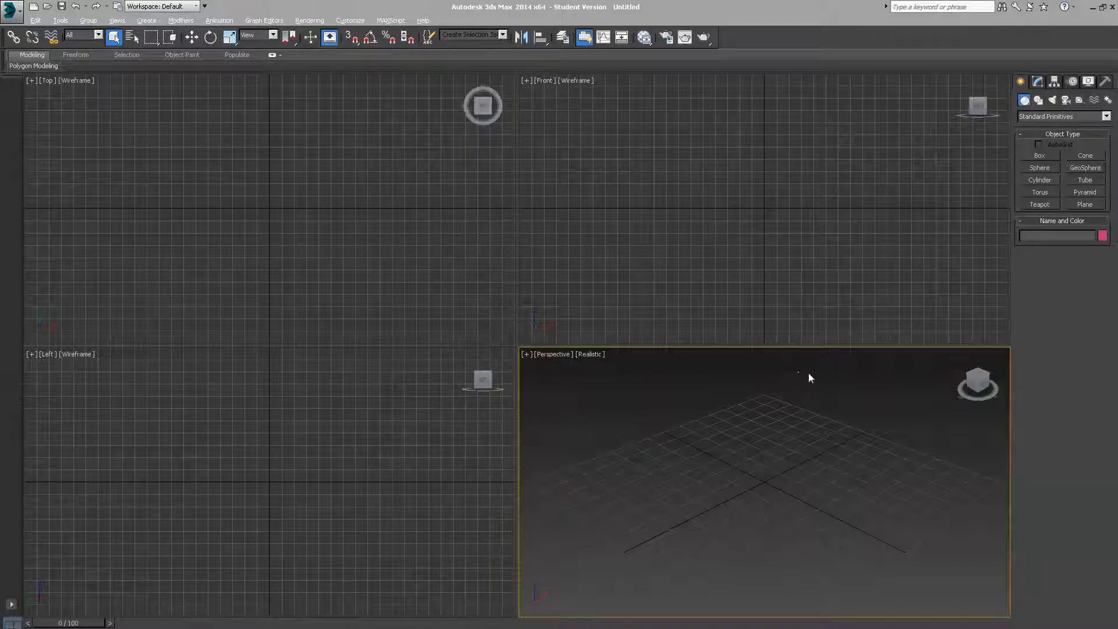
{"action": "mouse_move", "coordinate": [892, 264]}
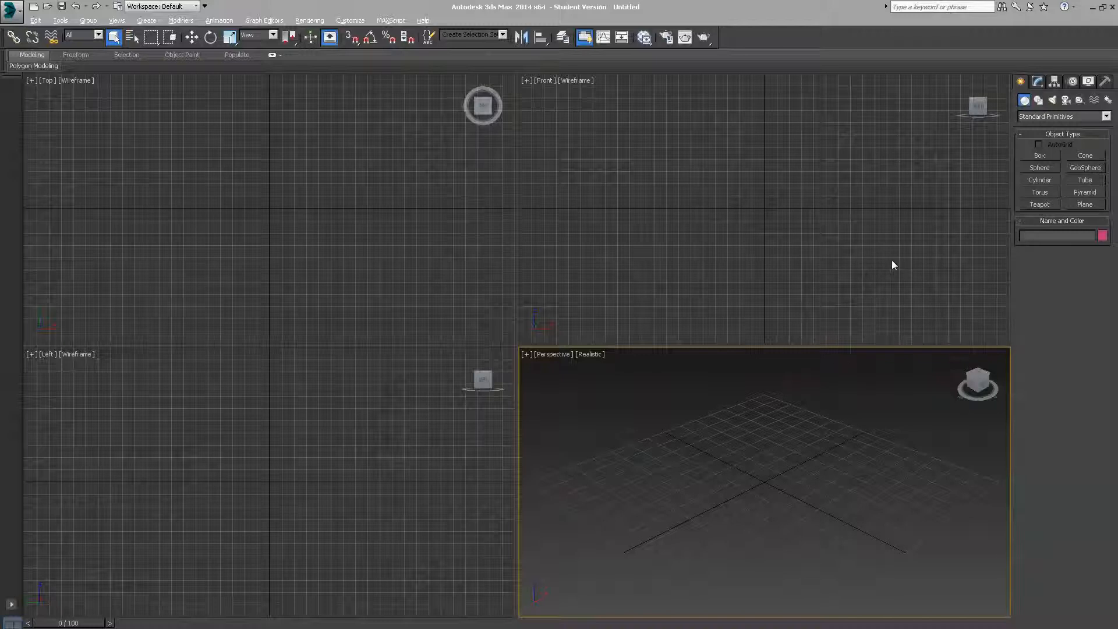
{"action": "mouse_move", "coordinate": [1032, 147]}
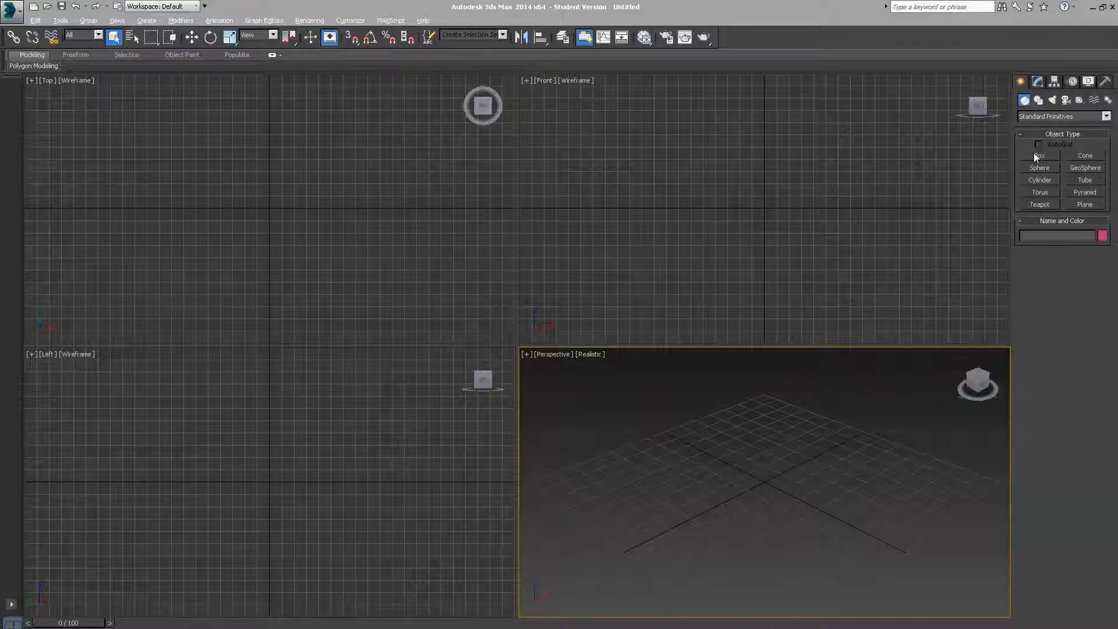
Create Box001, about 25.2 × 16.1 × 11.6, standing on the grid.
{"action": "left_click", "coordinate": [1039, 156]}
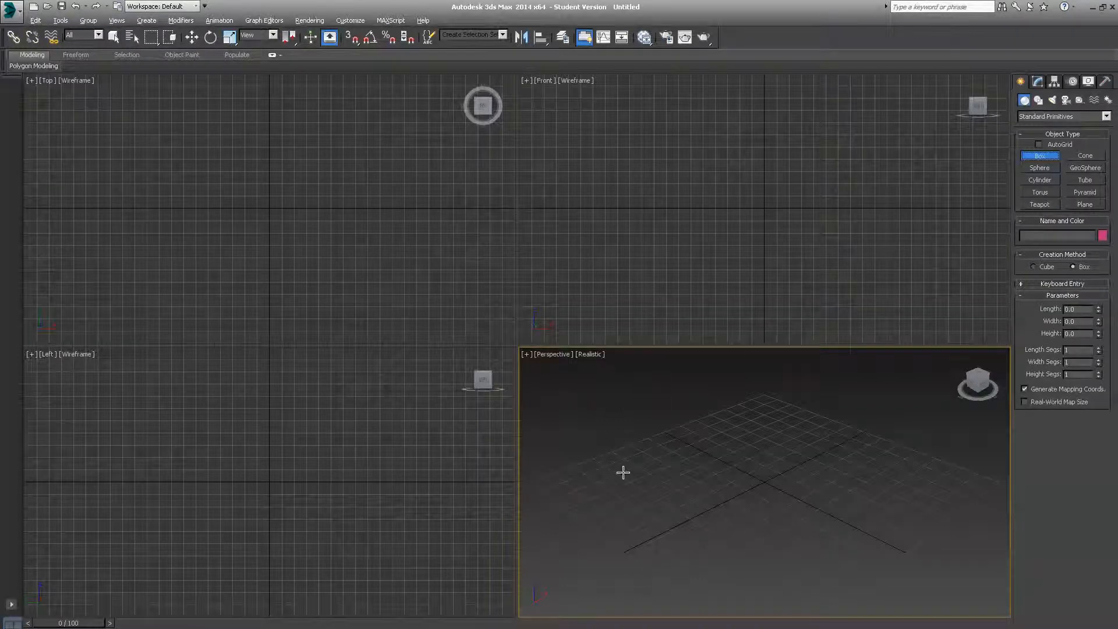
{"action": "mouse_move", "coordinate": [589, 478]}
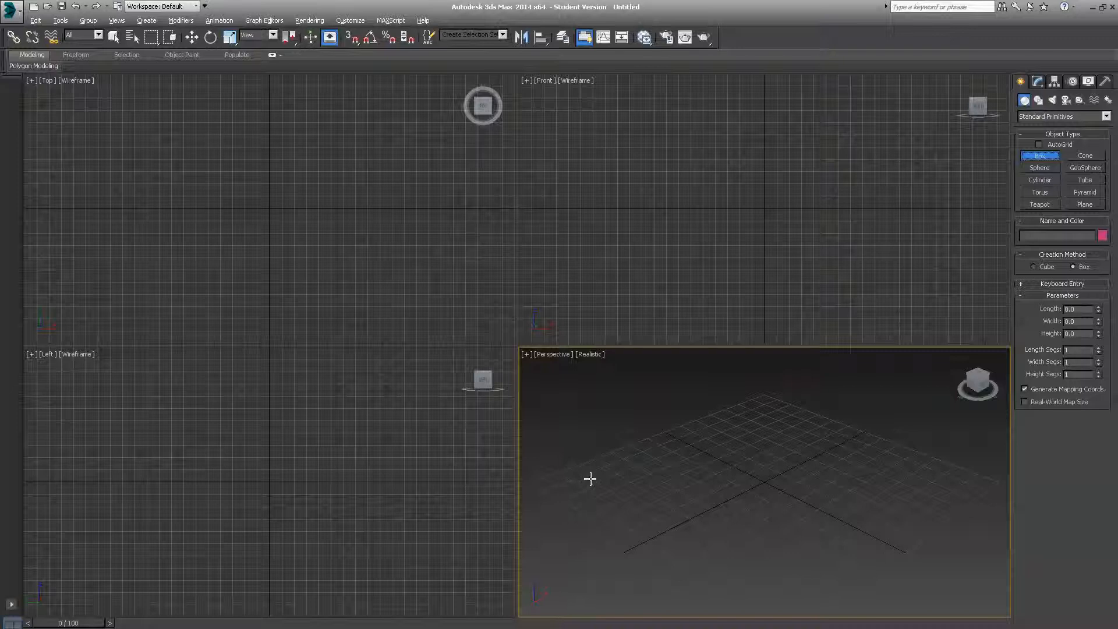
{"action": "mouse_move", "coordinate": [758, 416]}
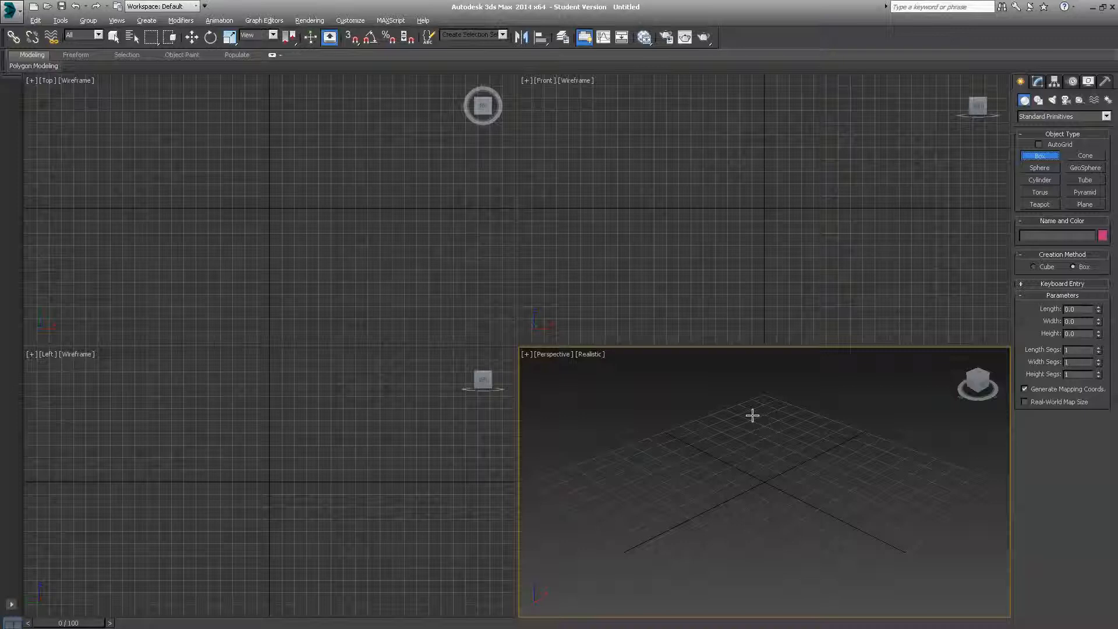
{"action": "left_click", "coordinate": [759, 420]}
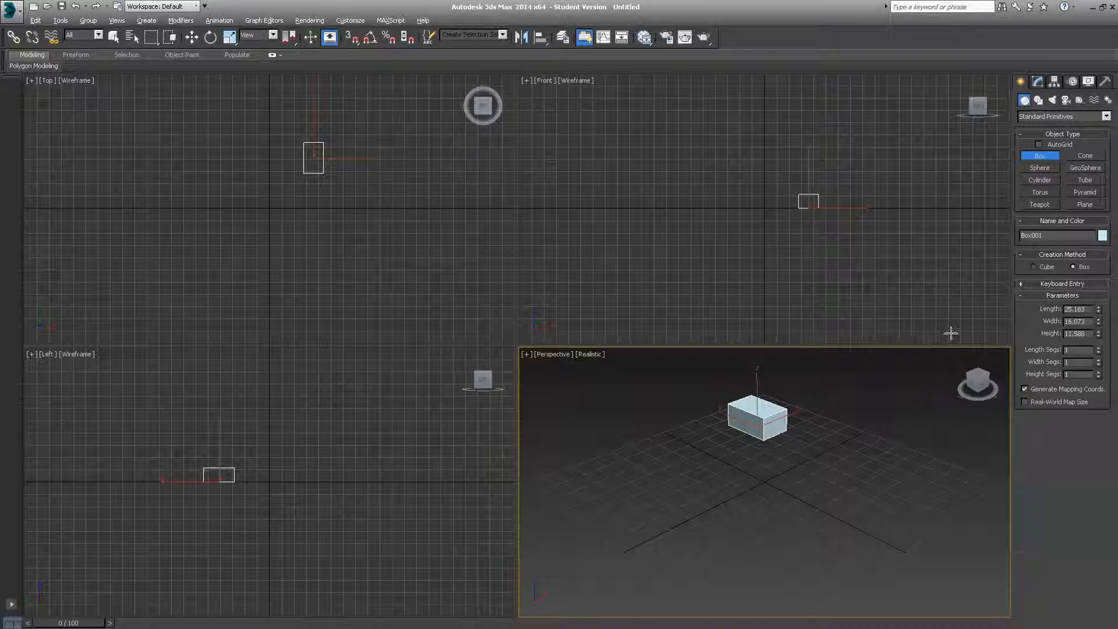
{"action": "mouse_move", "coordinate": [620, 442]}
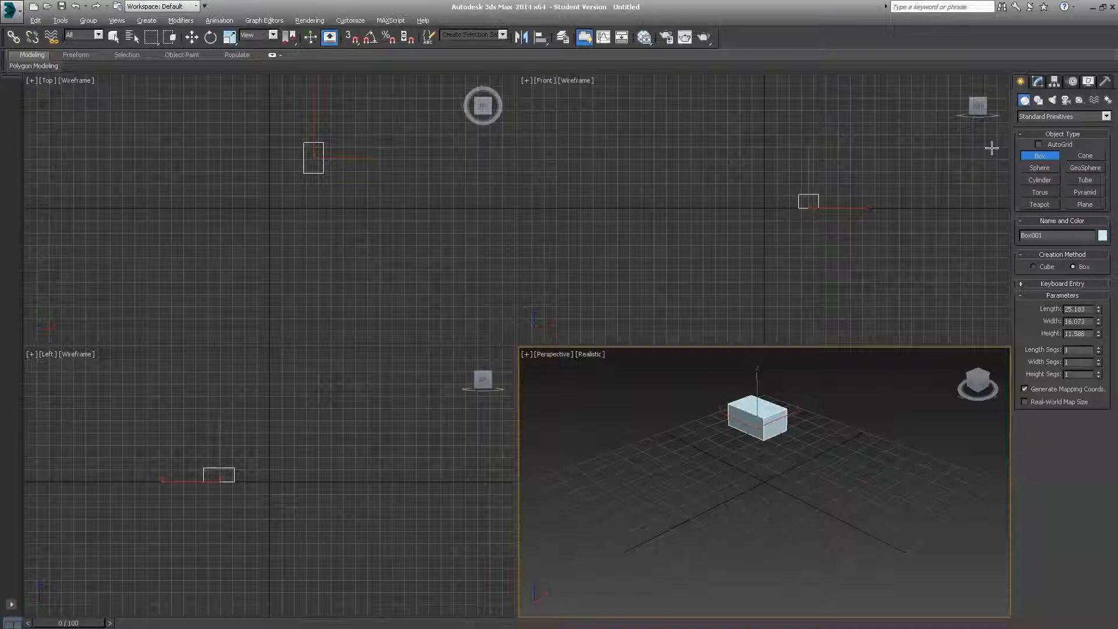
{"action": "mouse_move", "coordinate": [1007, 170]}
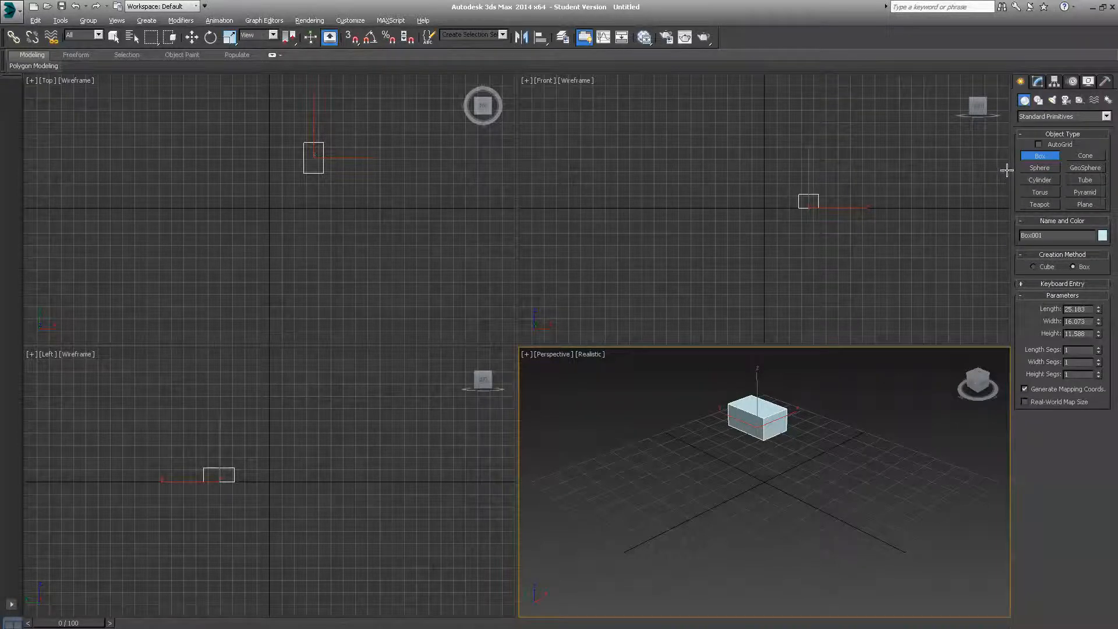
Activate the Torus creation tool in Standard Primitives, with no torus drawn yet.
{"action": "left_click", "coordinate": [1039, 180]}
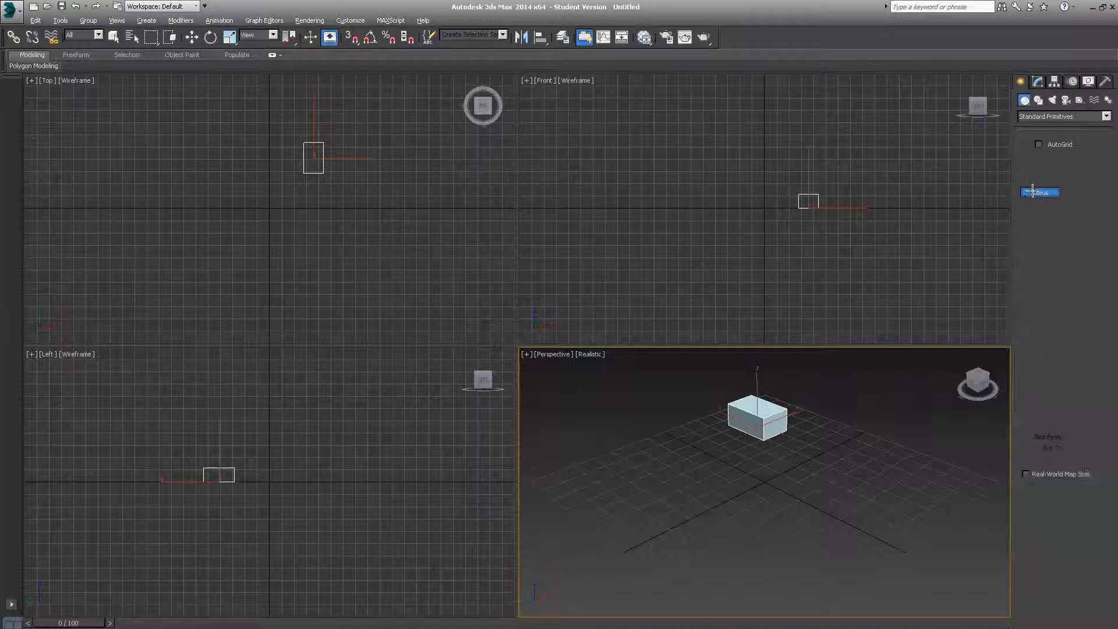
{"action": "left_click", "coordinate": [1039, 192]}
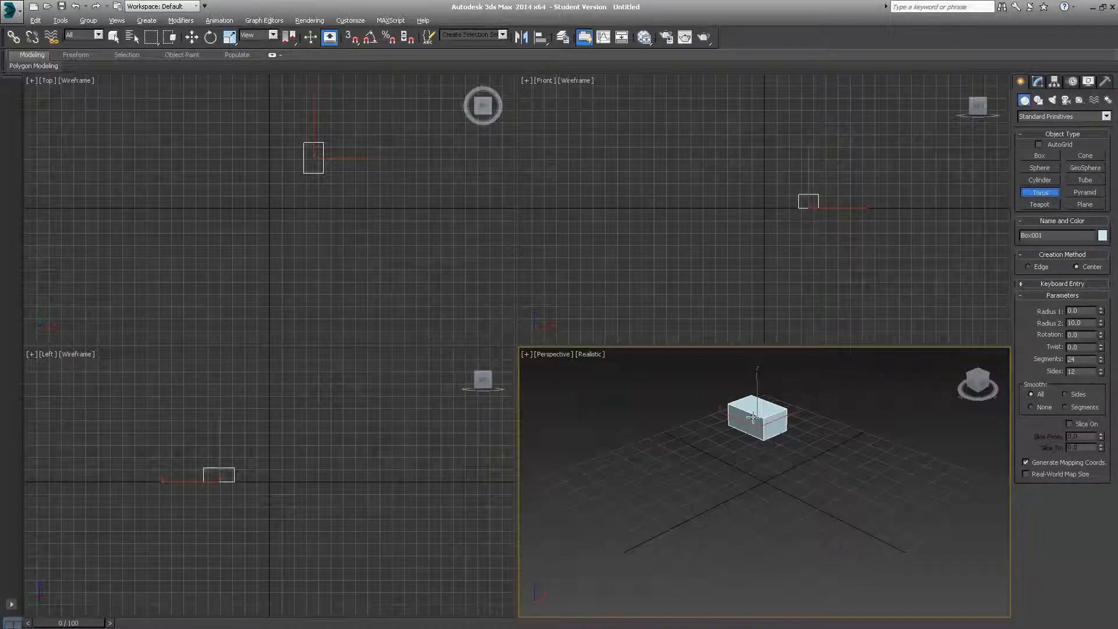
{"action": "mouse_move", "coordinate": [674, 447]}
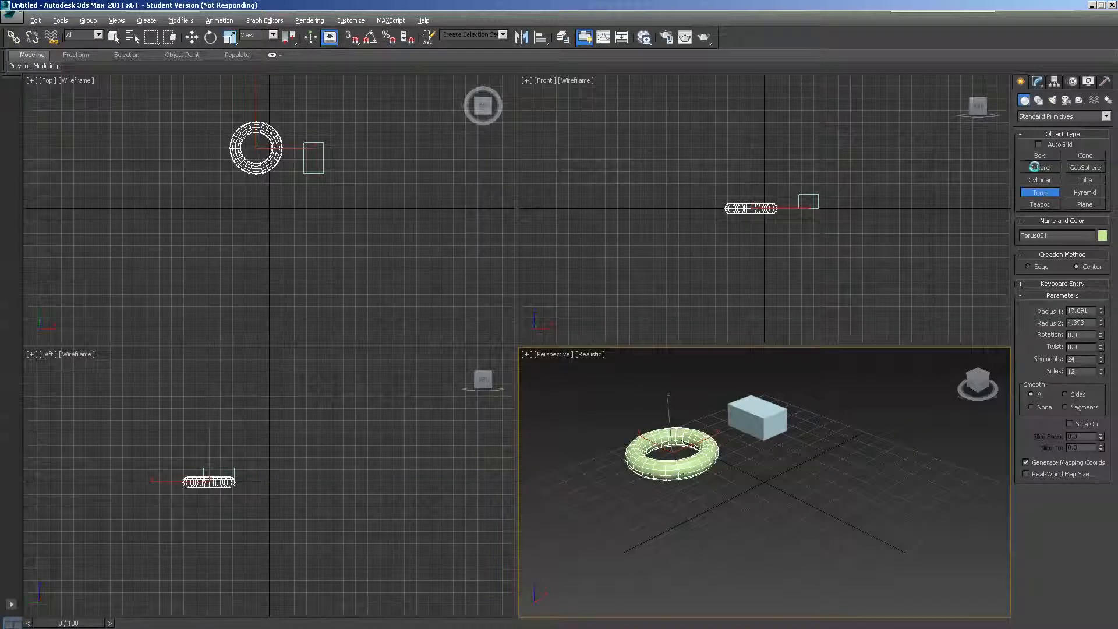
Activate the Sphere creation tool in Standard Primitives.
{"action": "left_click", "coordinate": [1039, 168]}
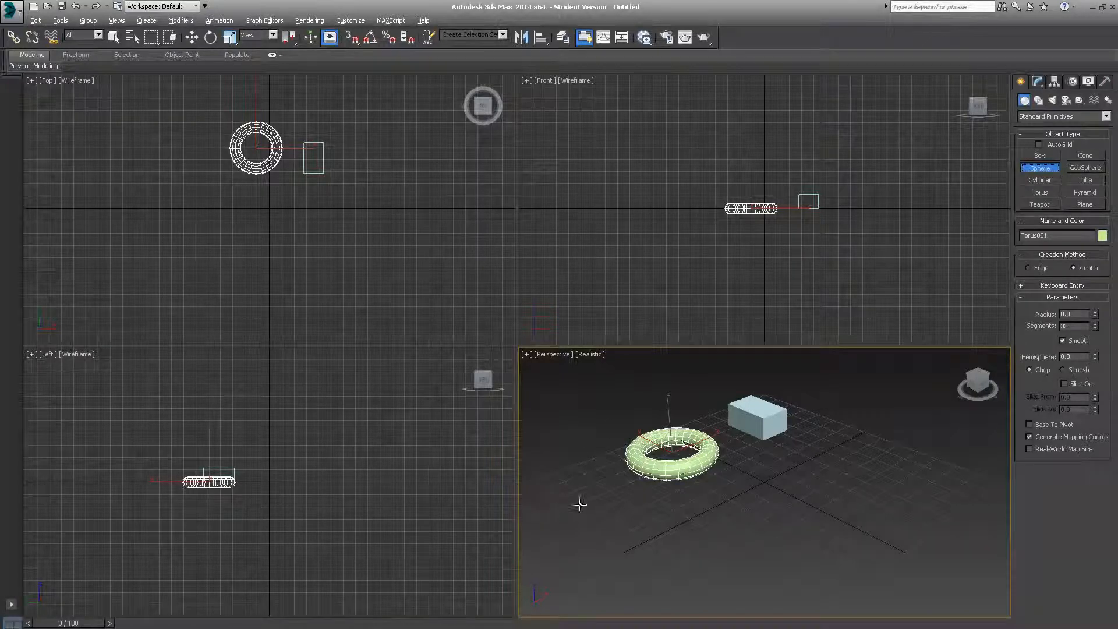
{"action": "mouse_move", "coordinate": [612, 509]}
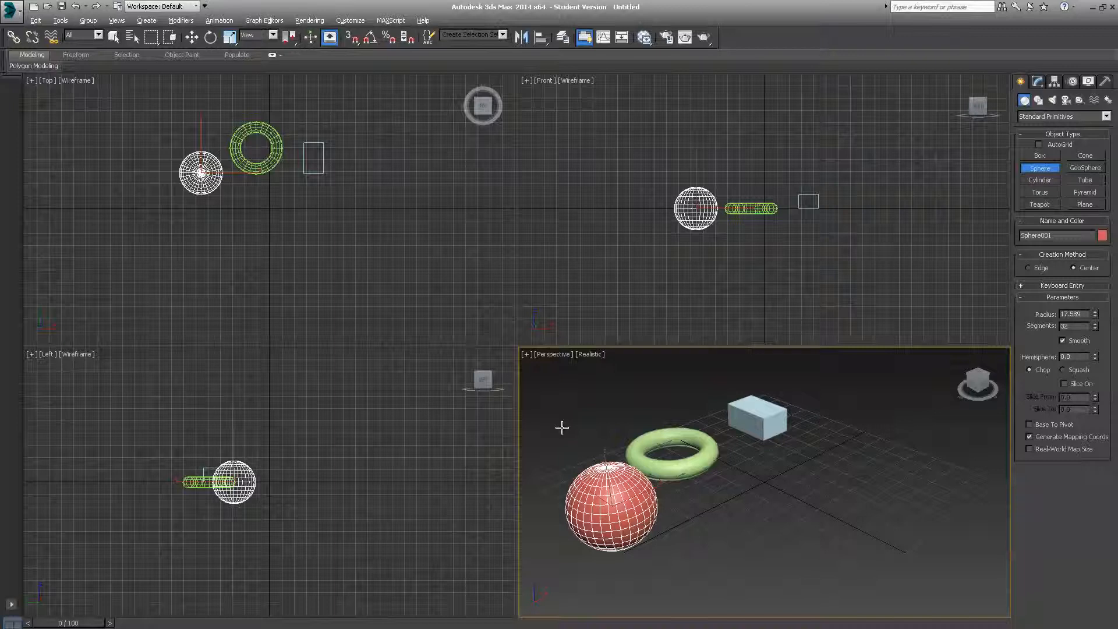
{"action": "mouse_move", "coordinate": [604, 432]}
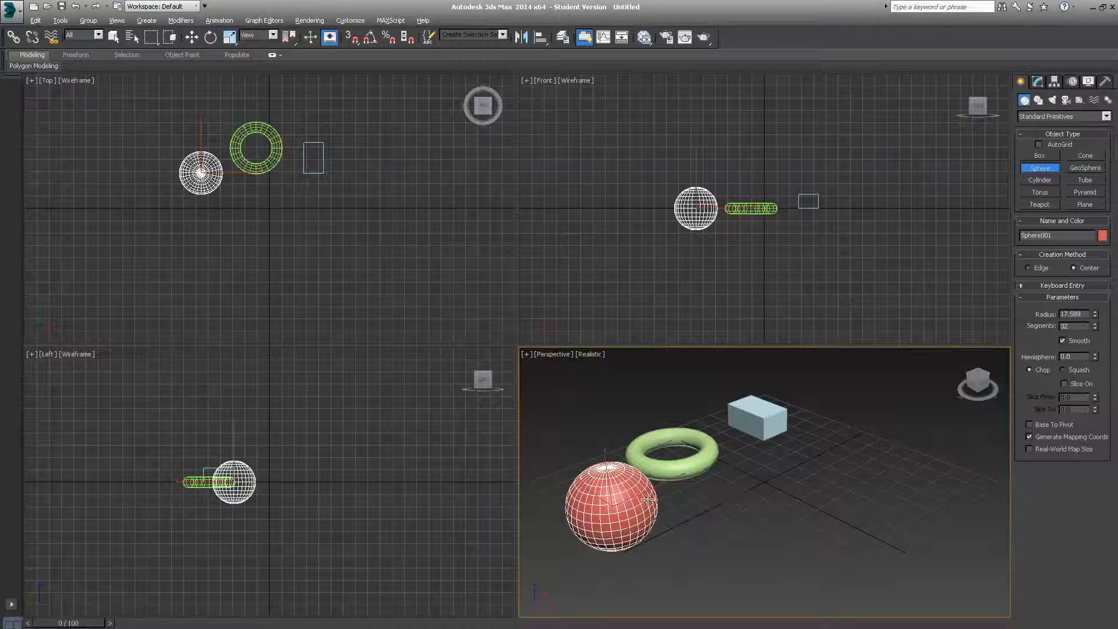
{"action": "mouse_move", "coordinate": [718, 435]}
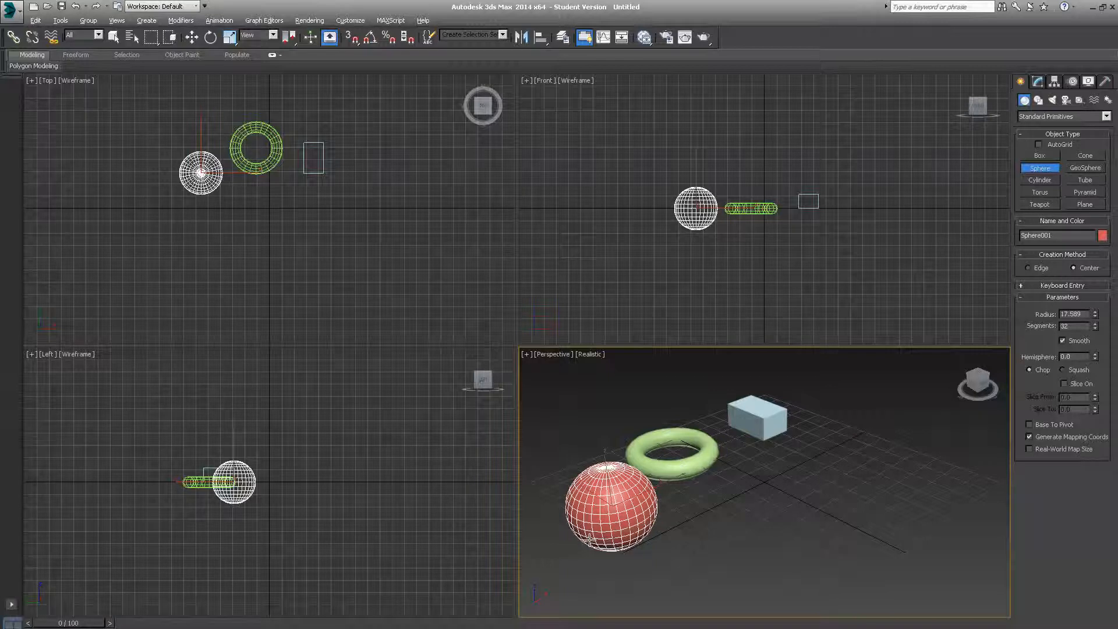
{"action": "mouse_move", "coordinate": [555, 438]}
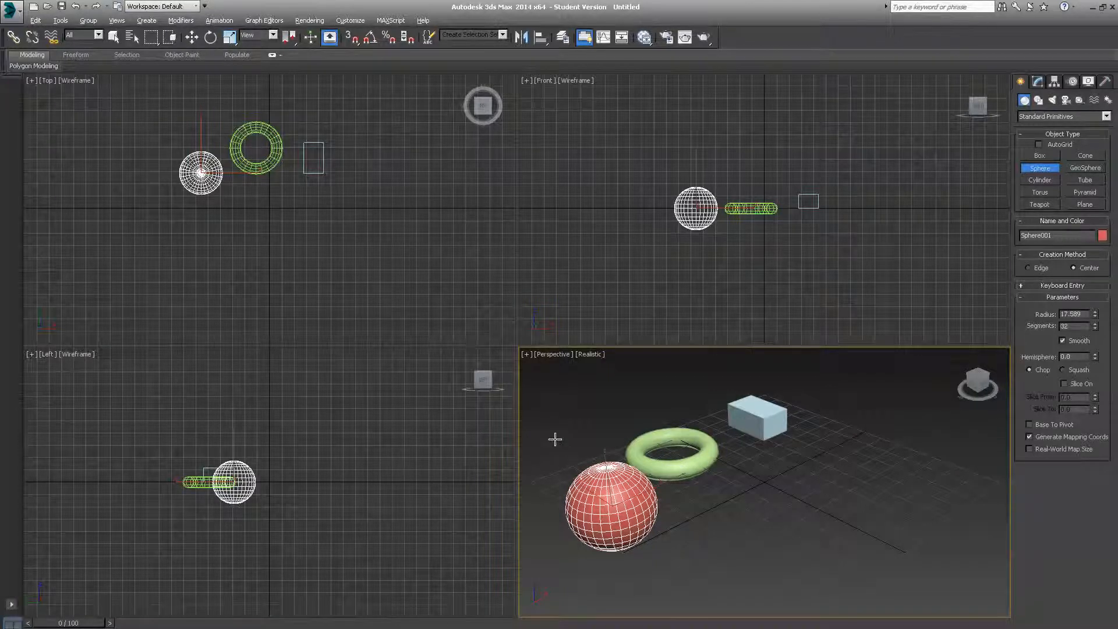
{"action": "mouse_move", "coordinate": [563, 455]}
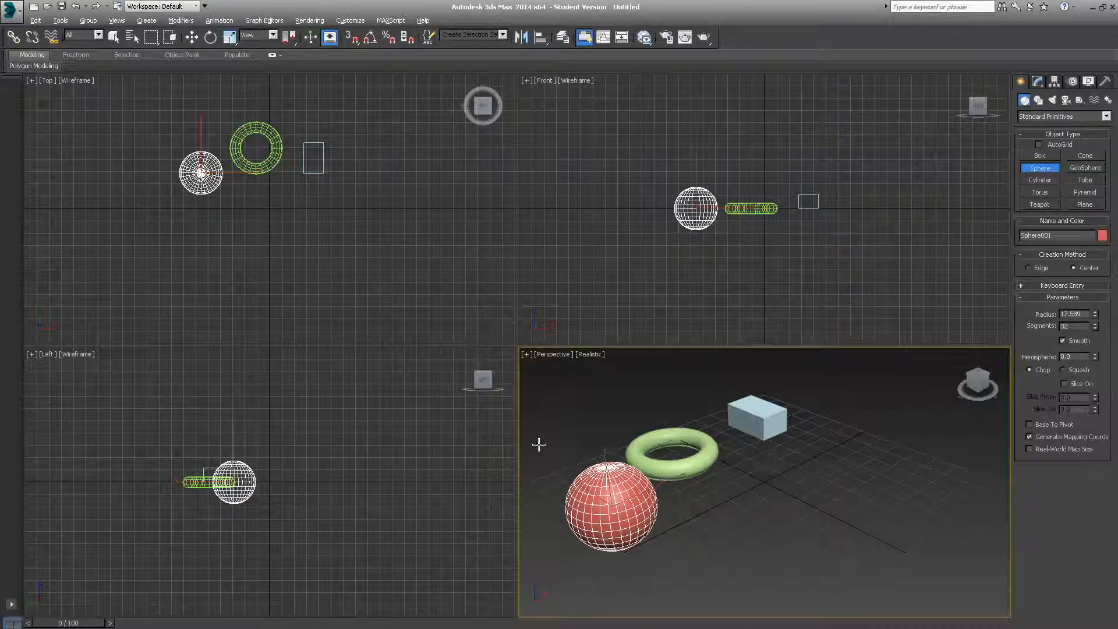
{"action": "mouse_move", "coordinate": [555, 458]}
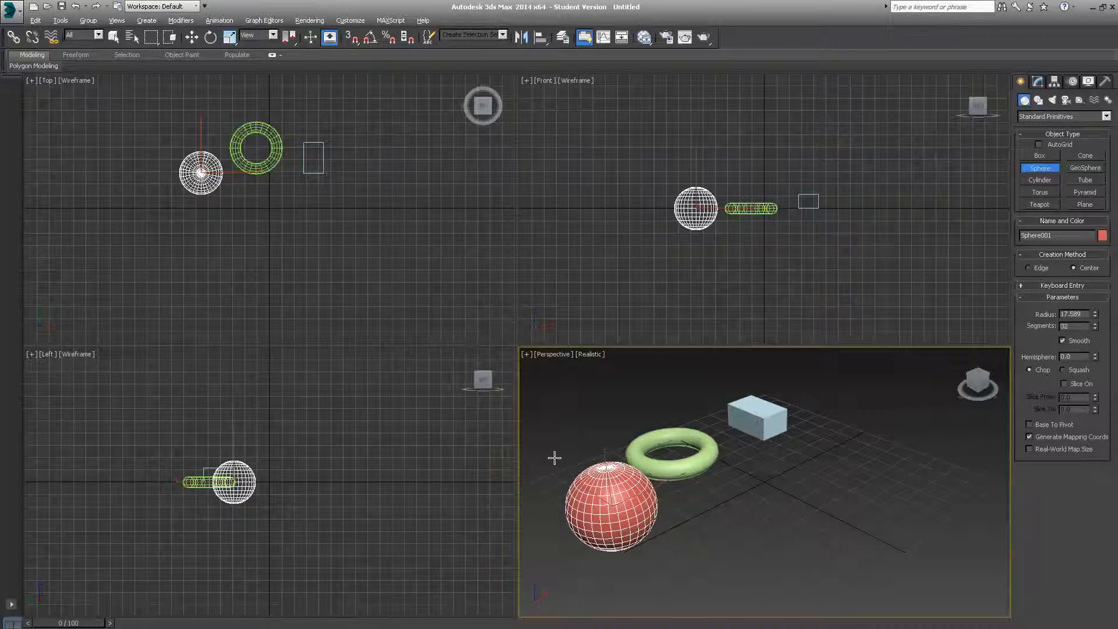
{"action": "mouse_move", "coordinate": [574, 447]}
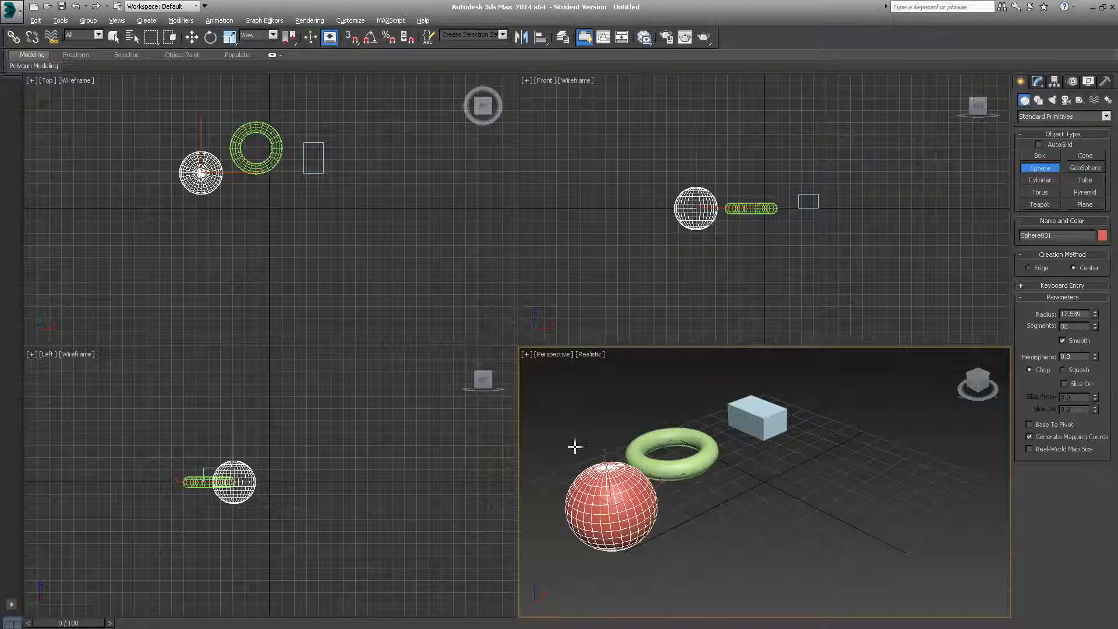
{"action": "mouse_move", "coordinate": [714, 393]}
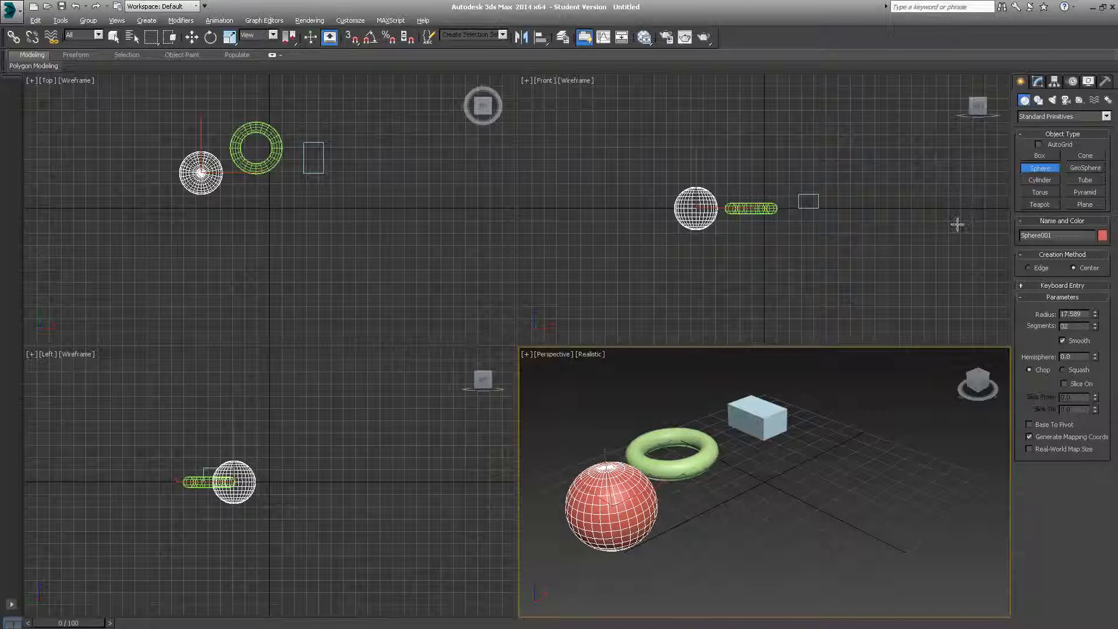
{"action": "mouse_move", "coordinate": [610, 403]}
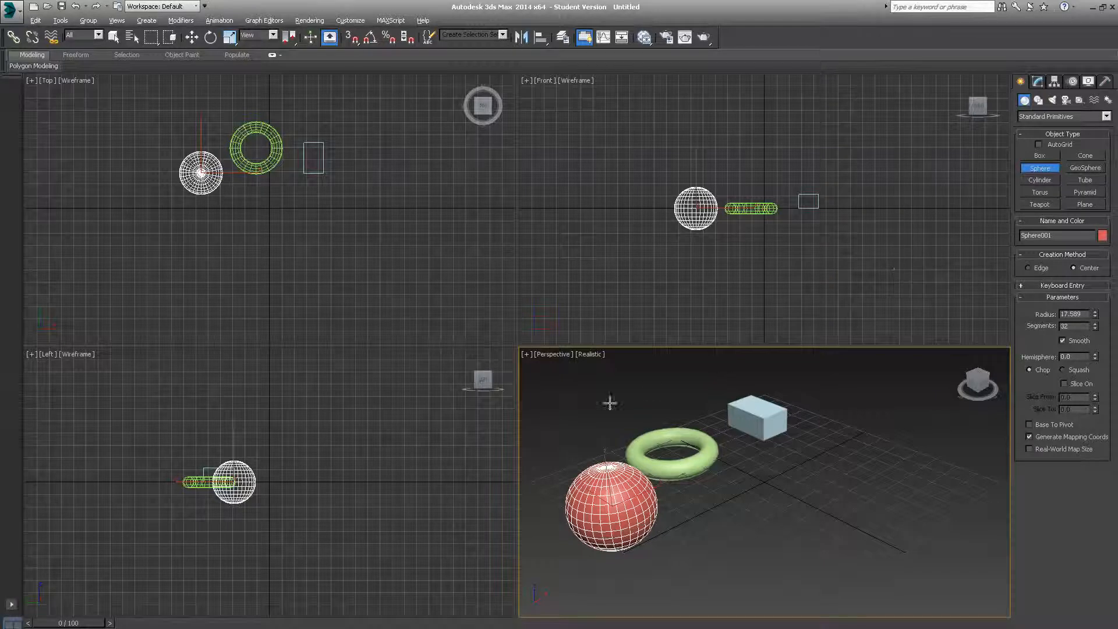
{"action": "mouse_move", "coordinate": [557, 464]}
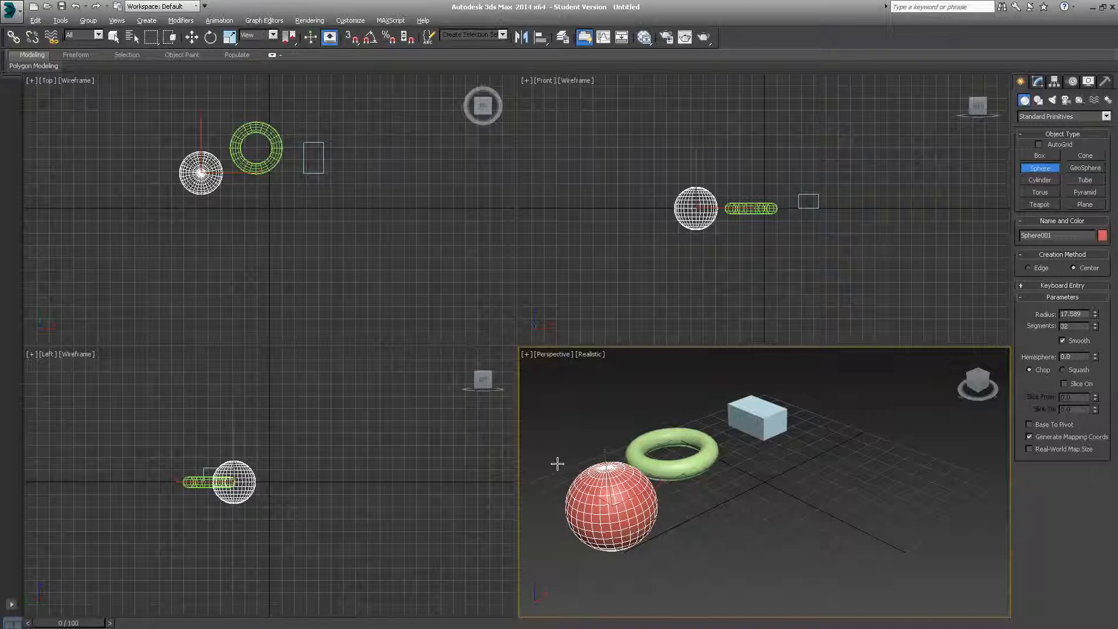
{"action": "mouse_move", "coordinate": [549, 485]}
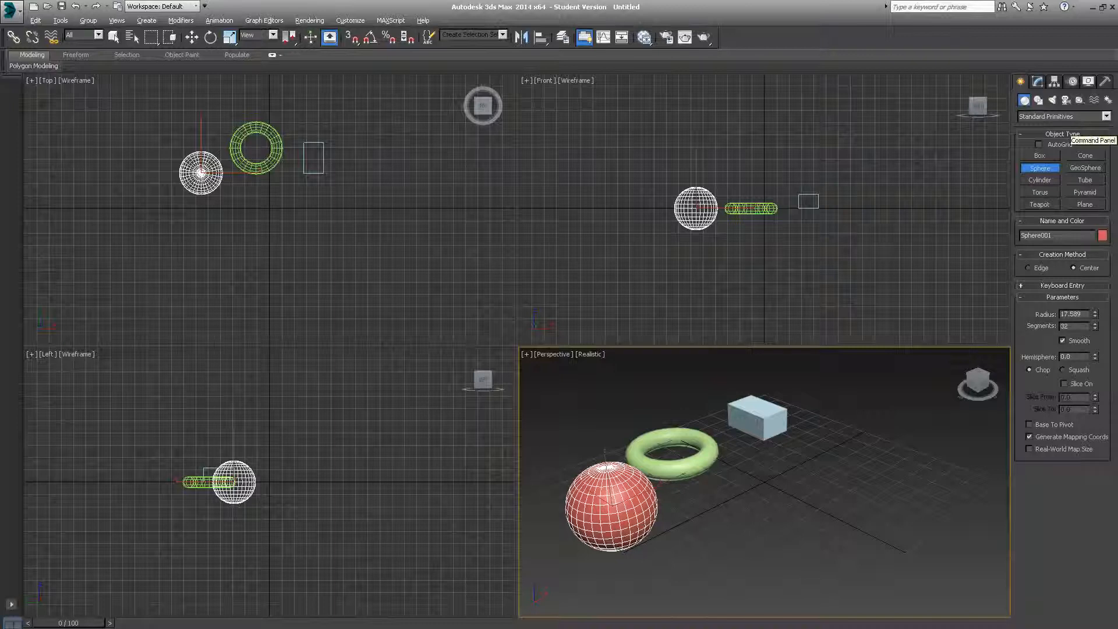
{"action": "mouse_move", "coordinate": [1083, 169]}
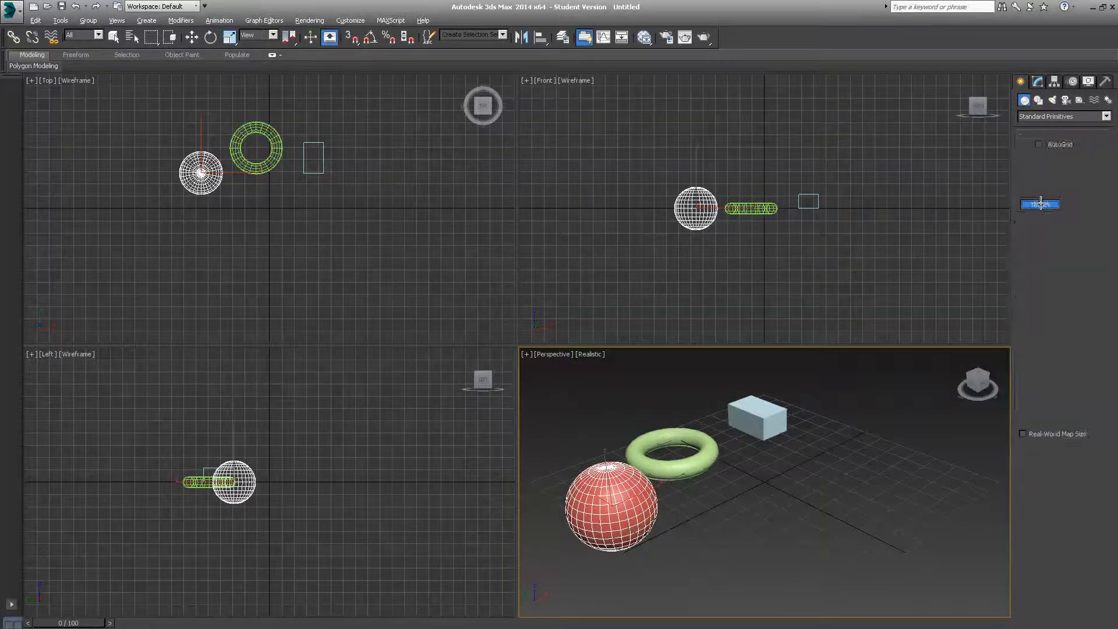
Activate the Teapot creation tool, showing default teapot parameters.
{"action": "left_click", "coordinate": [1039, 204]}
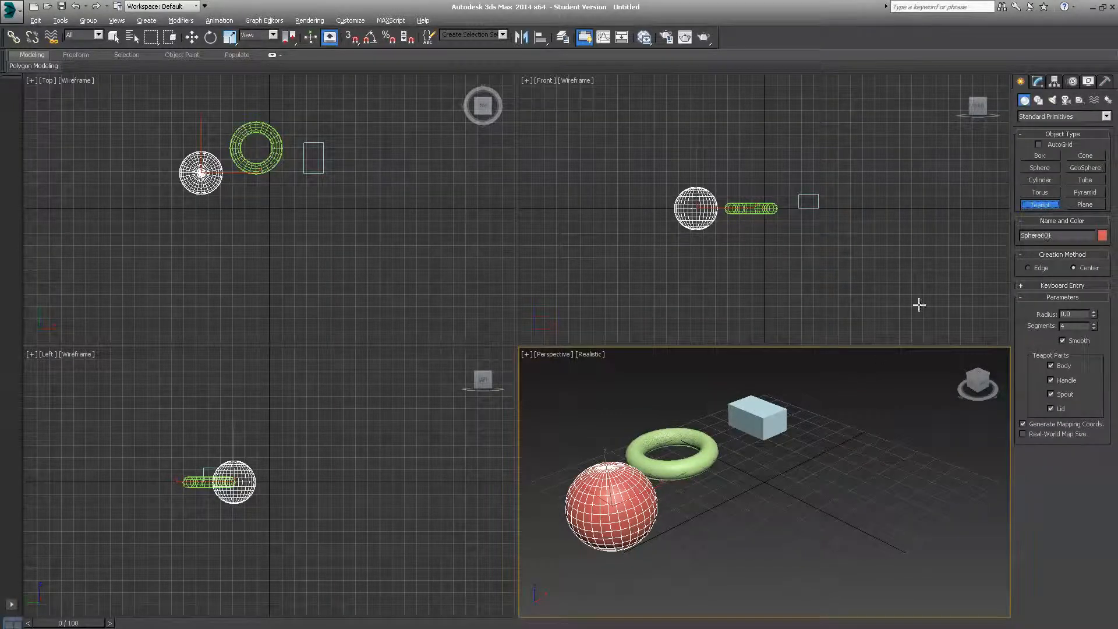
{"action": "mouse_move", "coordinate": [831, 449]}
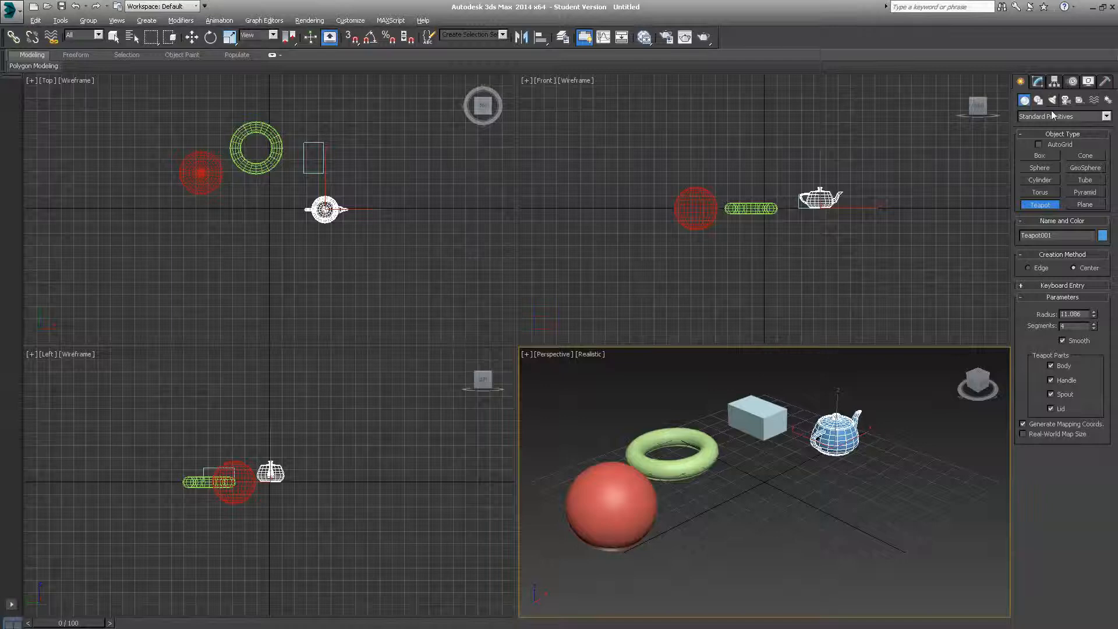
{"action": "mouse_move", "coordinate": [683, 448]}
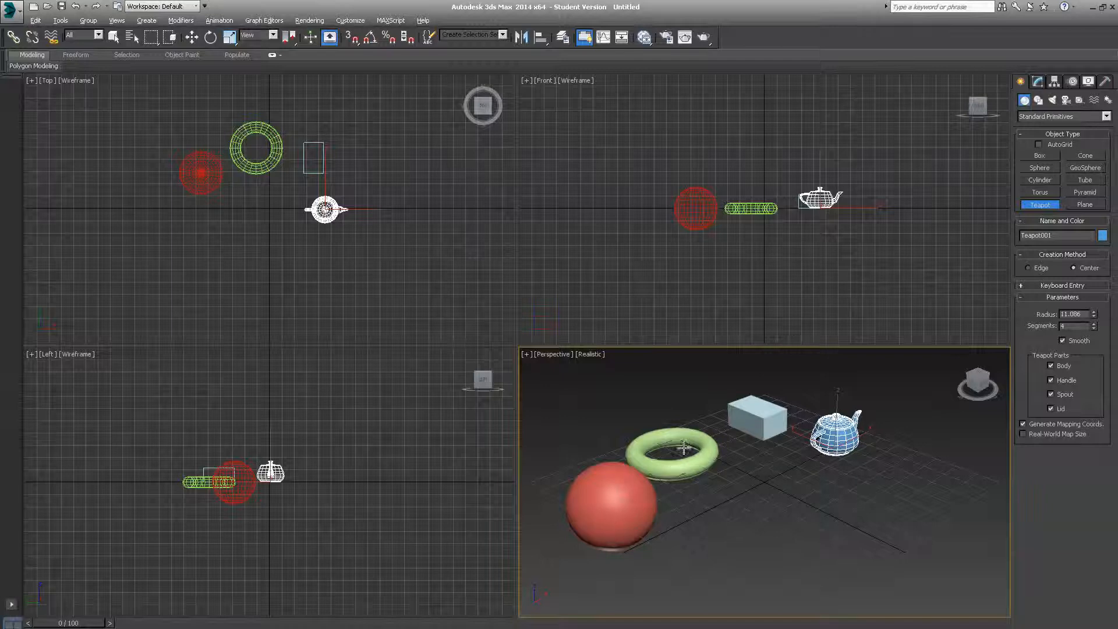
{"action": "mouse_move", "coordinate": [781, 446]}
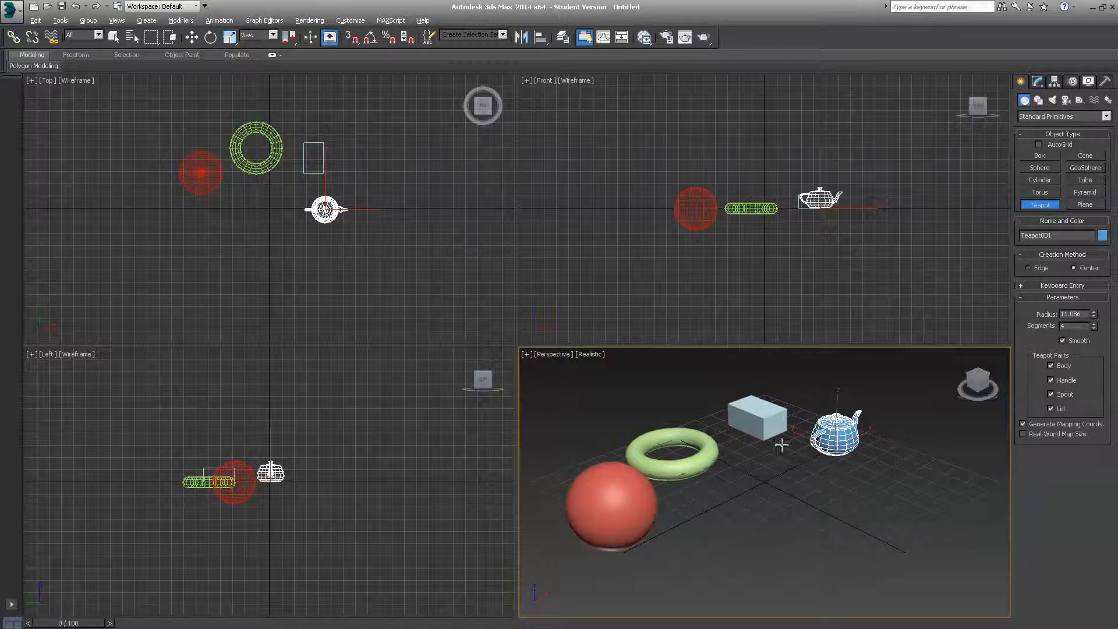
{"action": "mouse_move", "coordinate": [763, 470]}
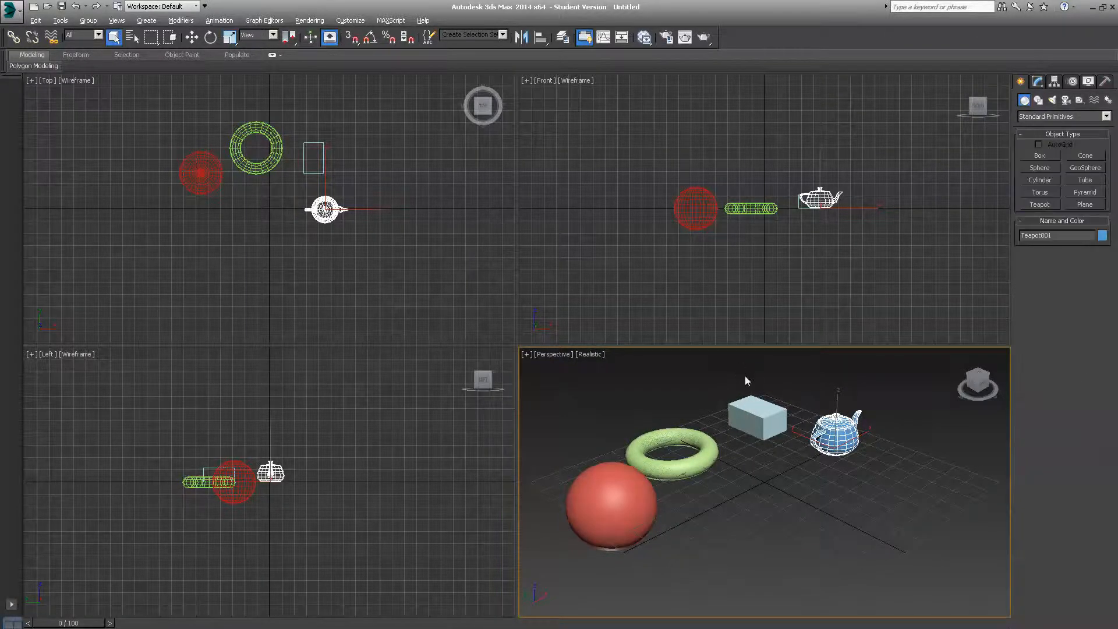
{"action": "left_click", "coordinate": [757, 414]}
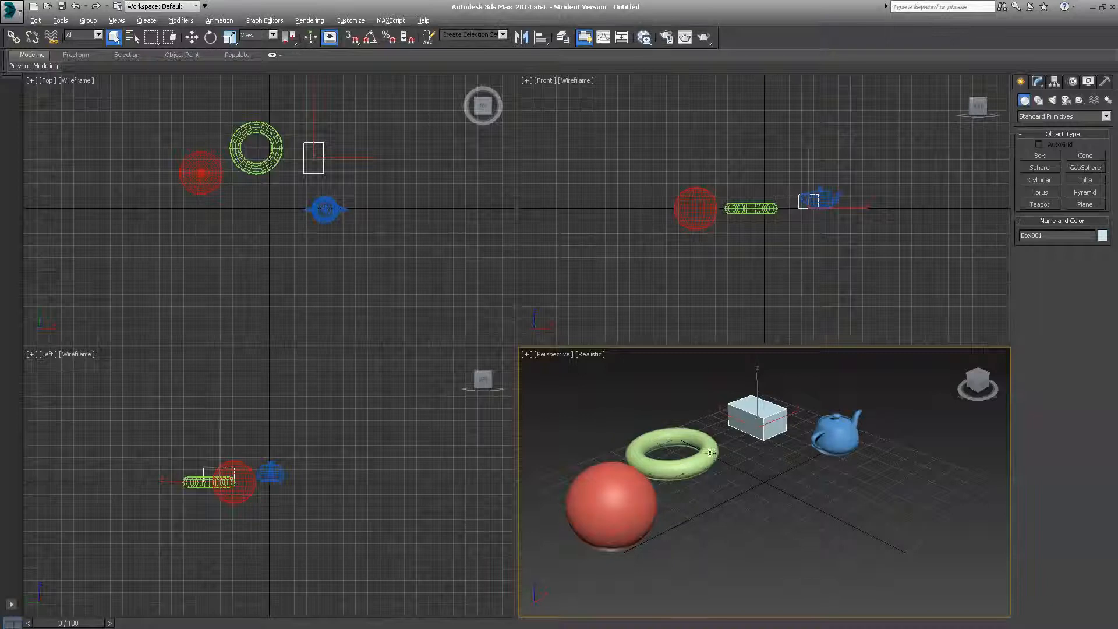
{"action": "left_click", "coordinate": [255, 147]}
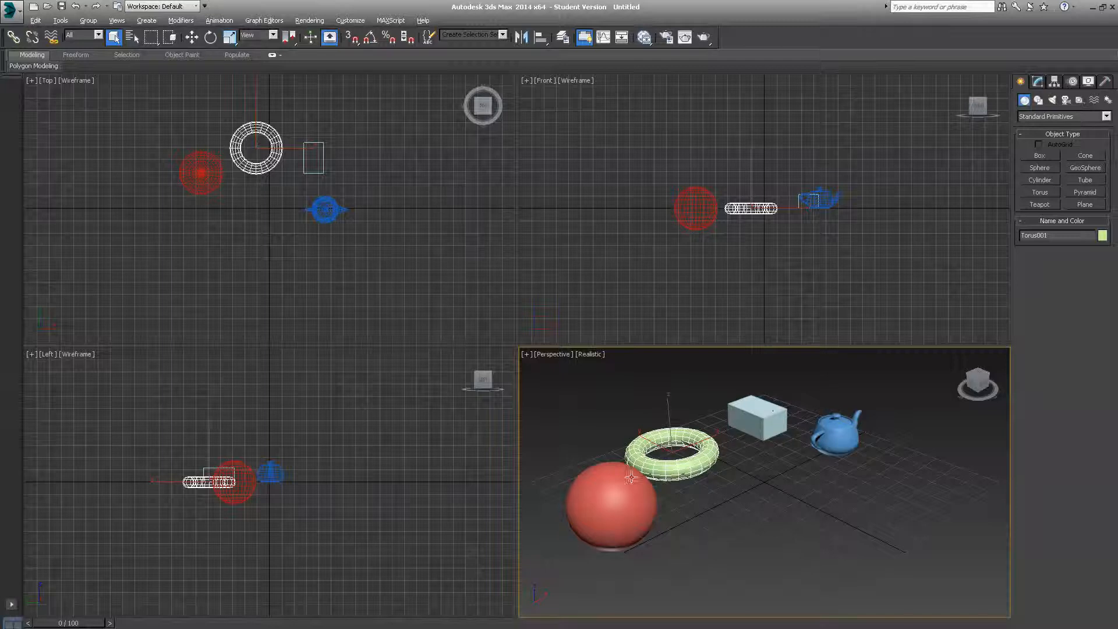
{"action": "left_click", "coordinate": [610, 506]}
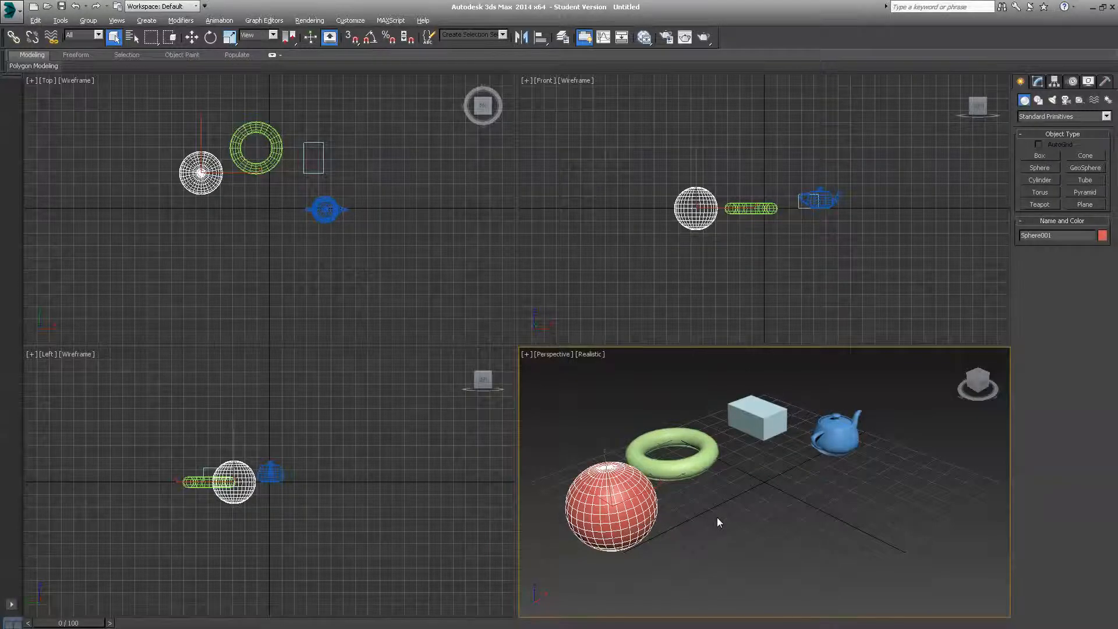
{"action": "left_click", "coordinate": [717, 522]}
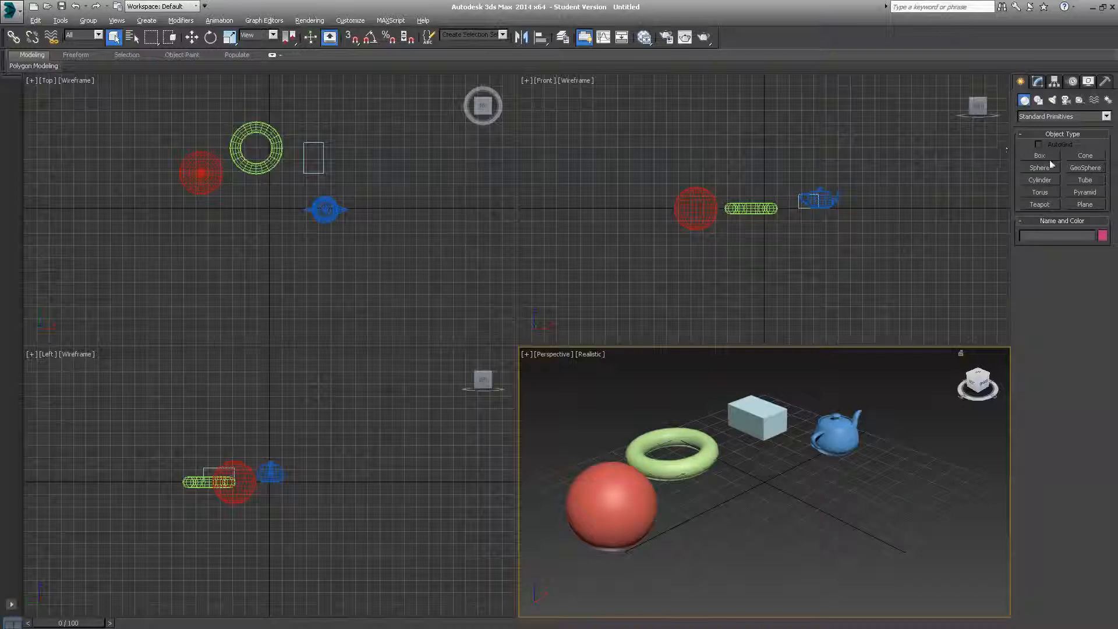
Activate the Cone creation tool, then switch to the Pyramid tool.
{"action": "left_click", "coordinate": [1084, 155]}
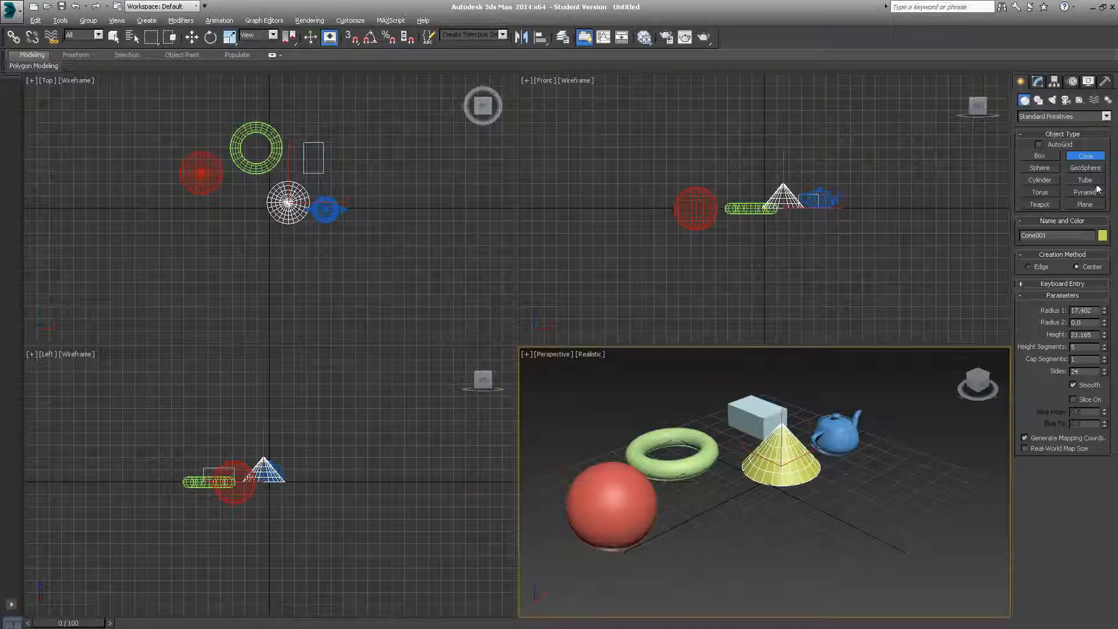
{"action": "left_click", "coordinate": [1085, 193]}
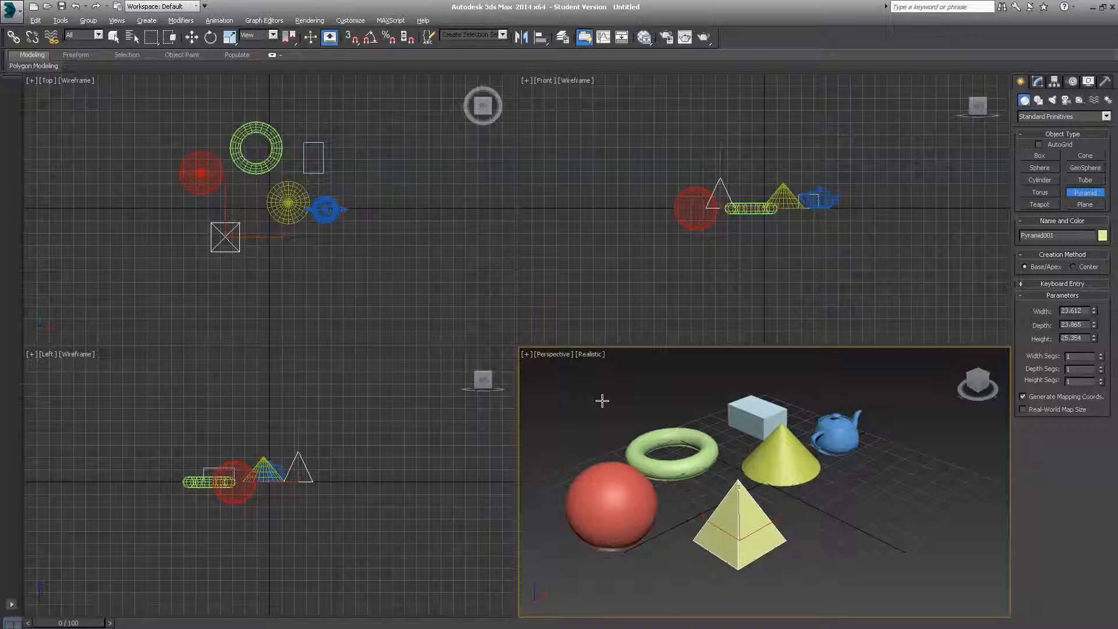
{"action": "mouse_move", "coordinate": [603, 406]}
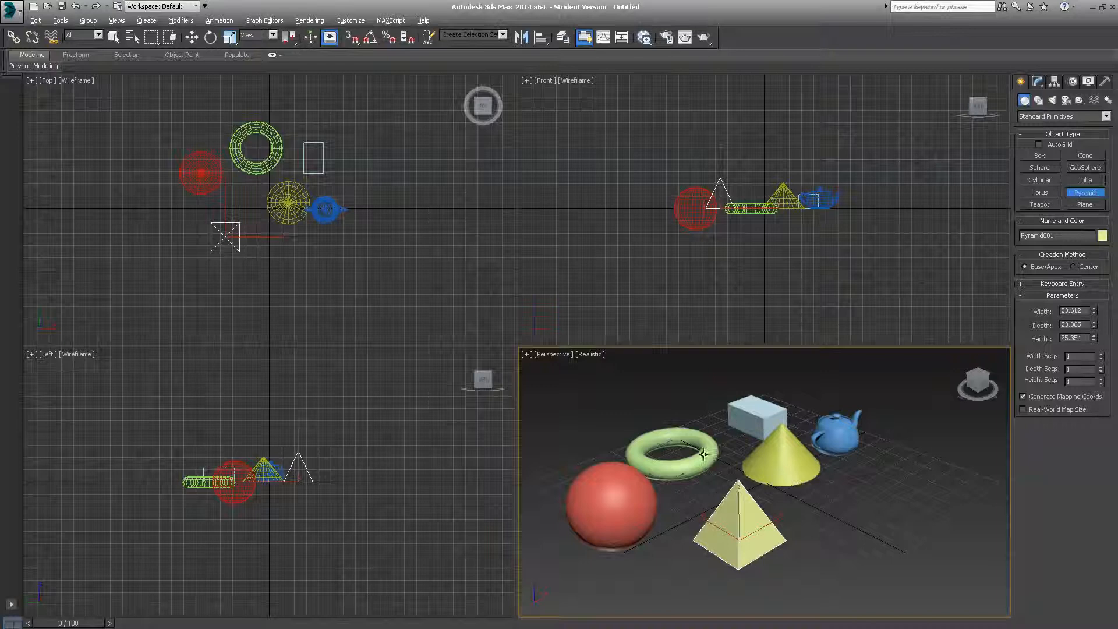
Add Pyramid002, a small pyramid about 8.5 × 7.8 × 7.2, right of Pyramid001.
{"action": "left_click", "coordinate": [806, 574]}
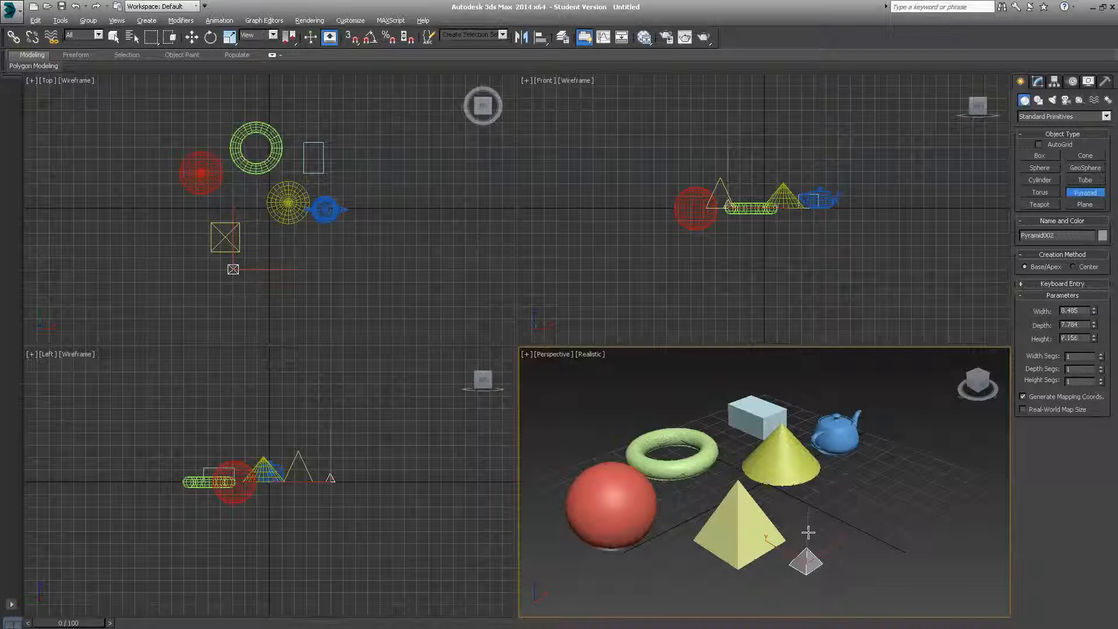
{"action": "mouse_move", "coordinate": [800, 518]}
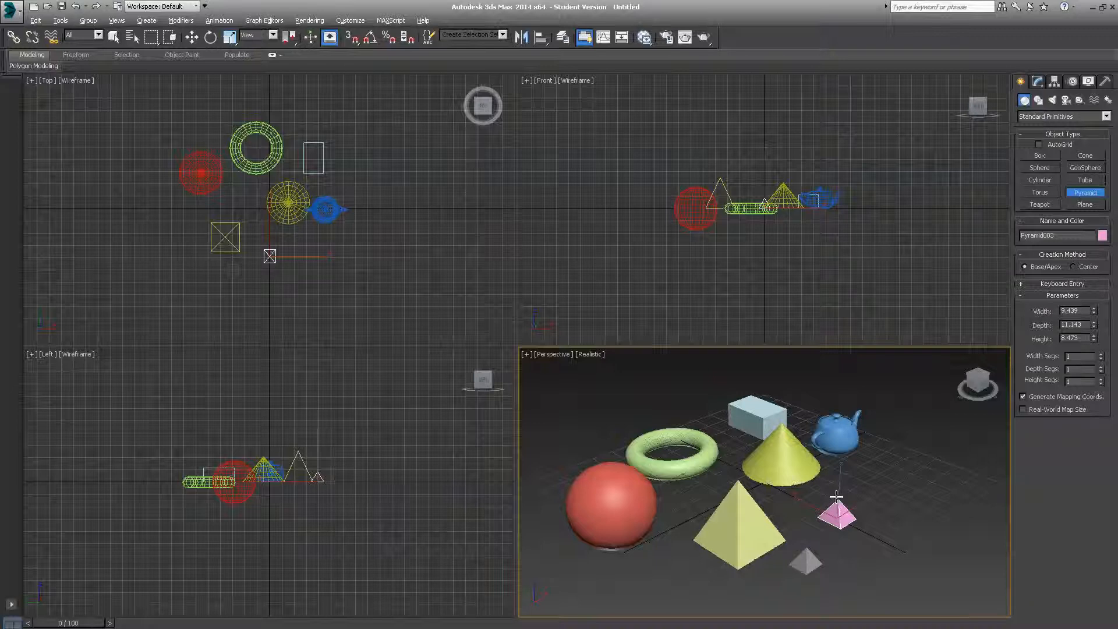
{"action": "mouse_move", "coordinate": [874, 478]}
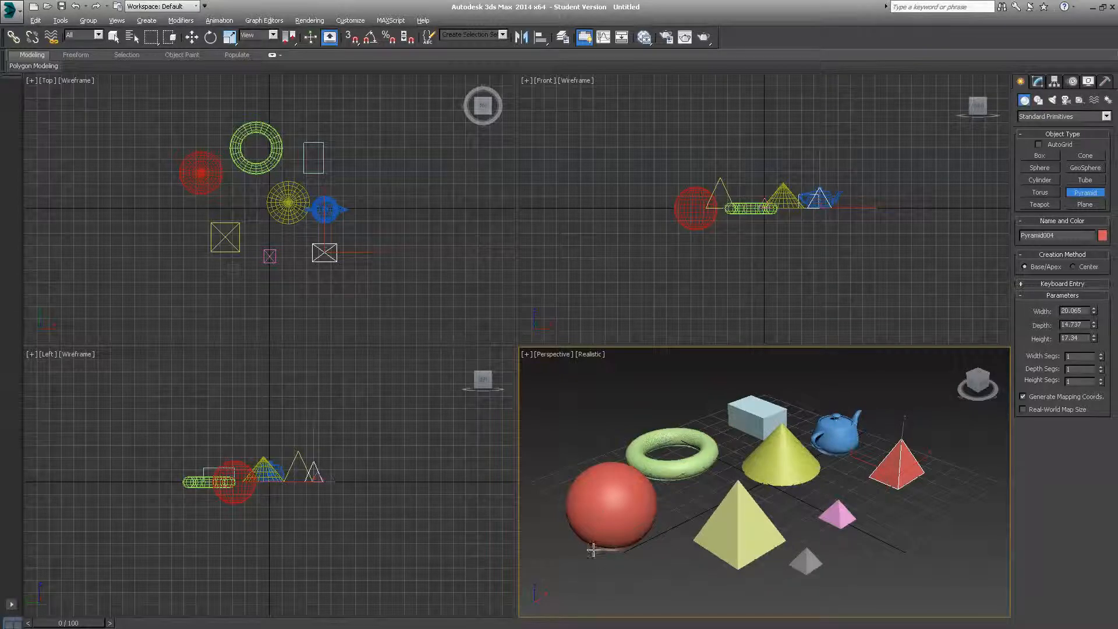
{"action": "mouse_move", "coordinate": [649, 584]}
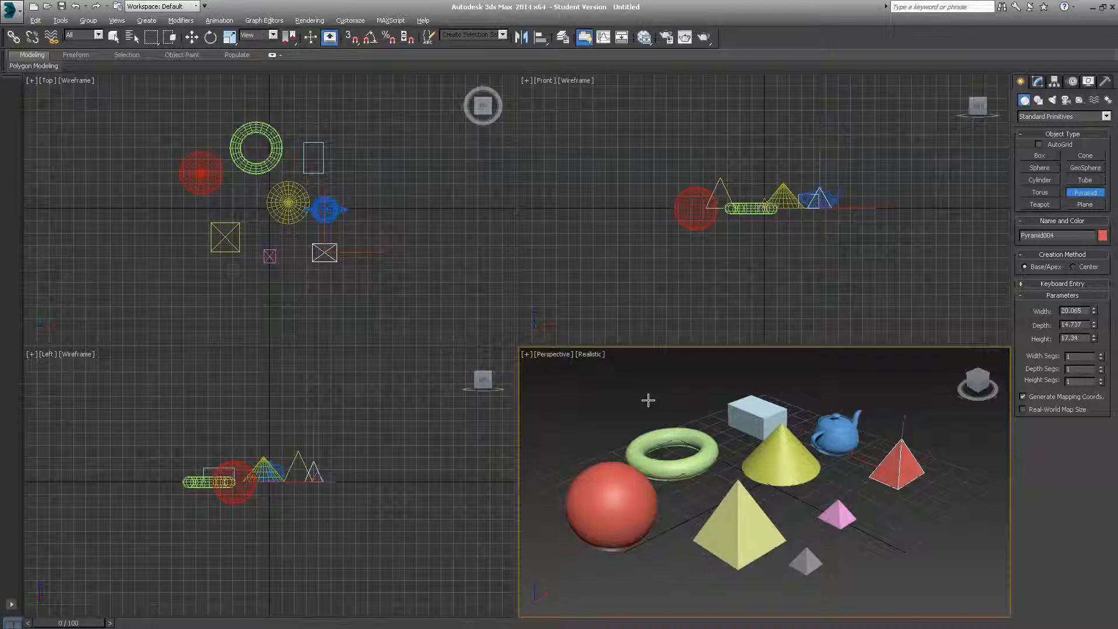
{"action": "mouse_move", "coordinate": [633, 560]}
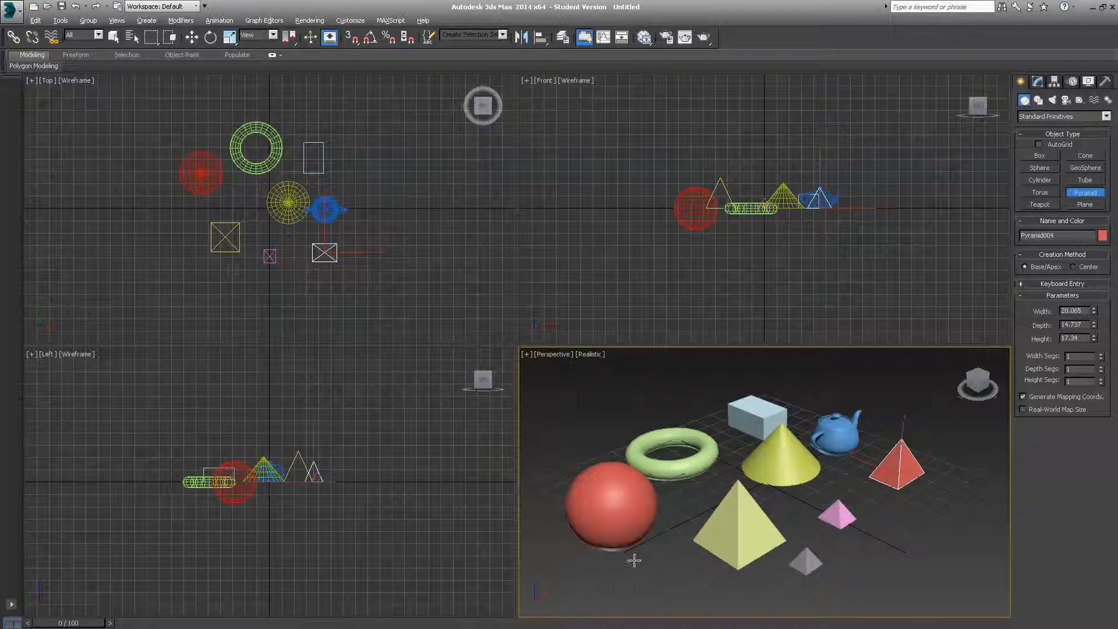
{"action": "mouse_move", "coordinate": [611, 573]}
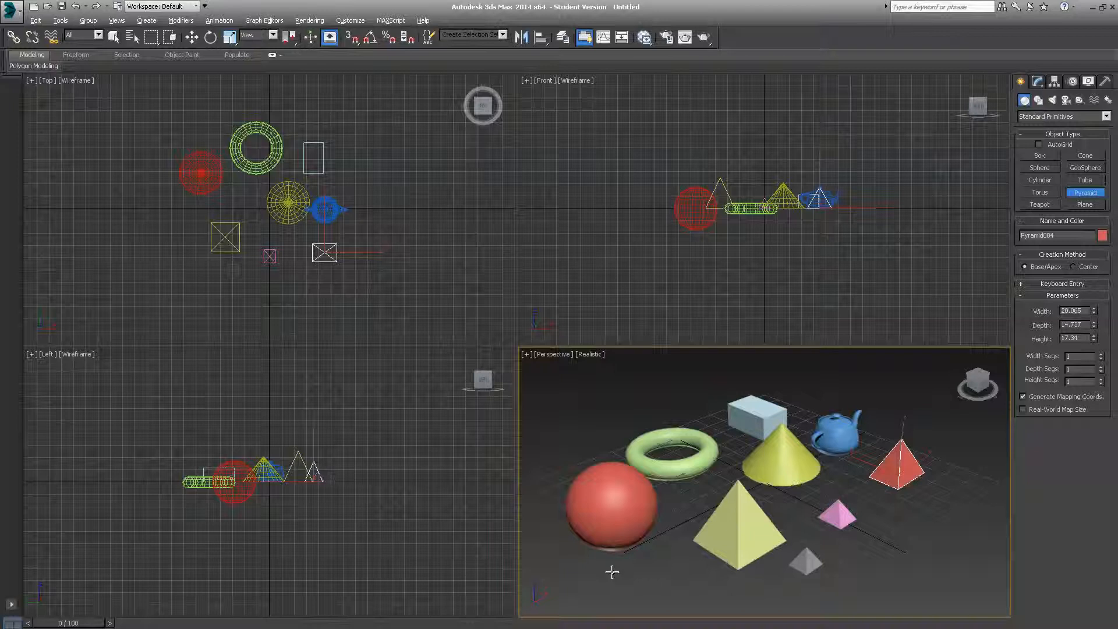
{"action": "mouse_move", "coordinate": [718, 438]}
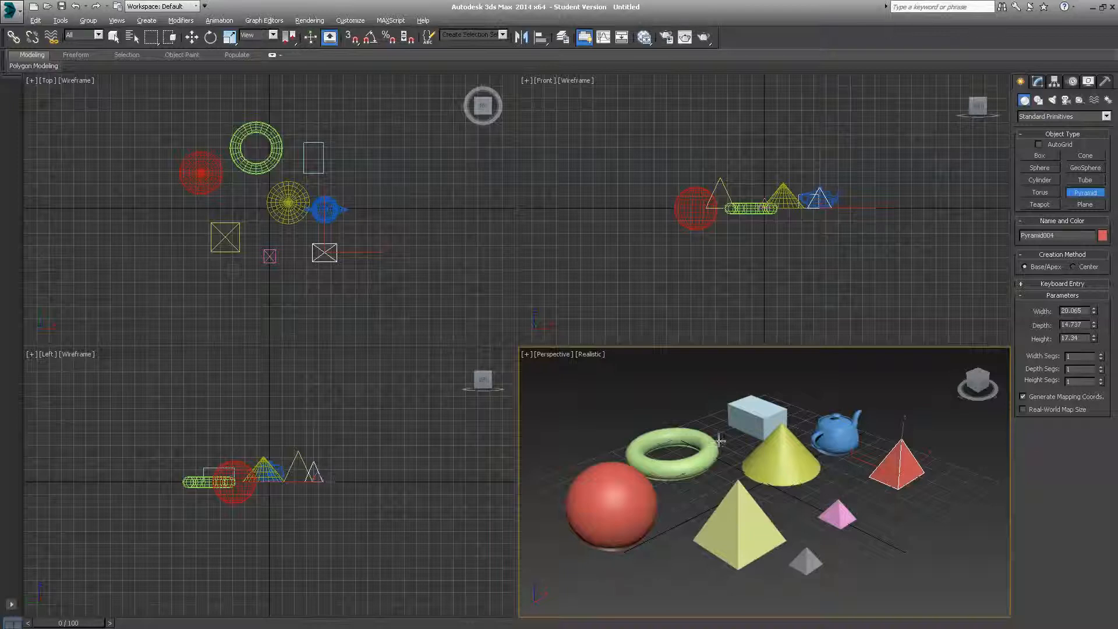
{"action": "mouse_move", "coordinate": [581, 531]}
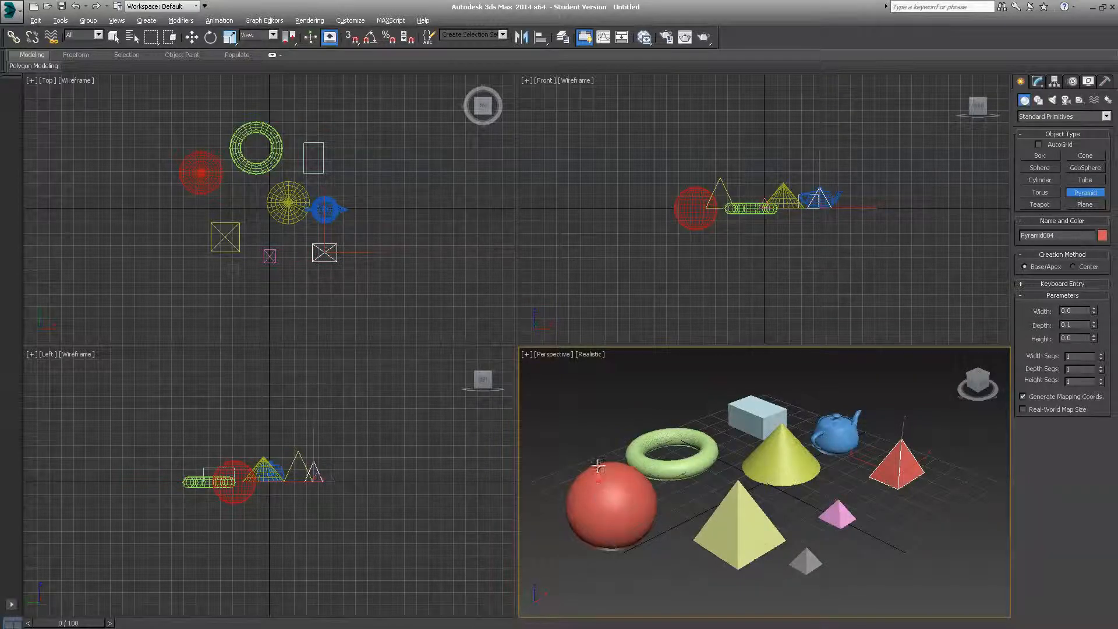
{"action": "mouse_move", "coordinate": [577, 410]}
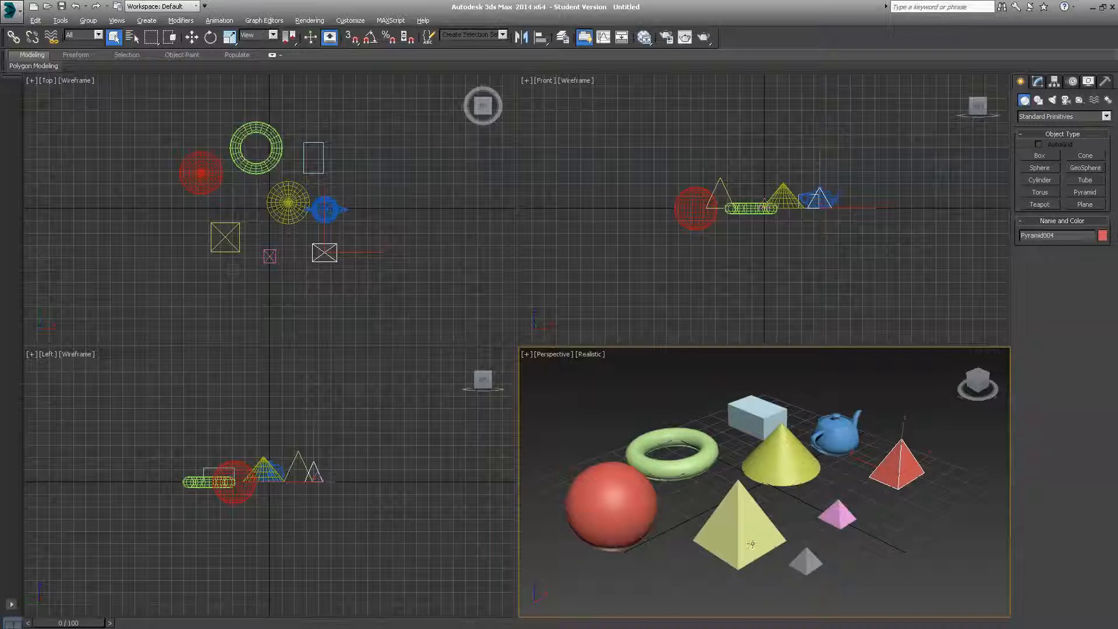
{"action": "left_click", "coordinate": [738, 520]}
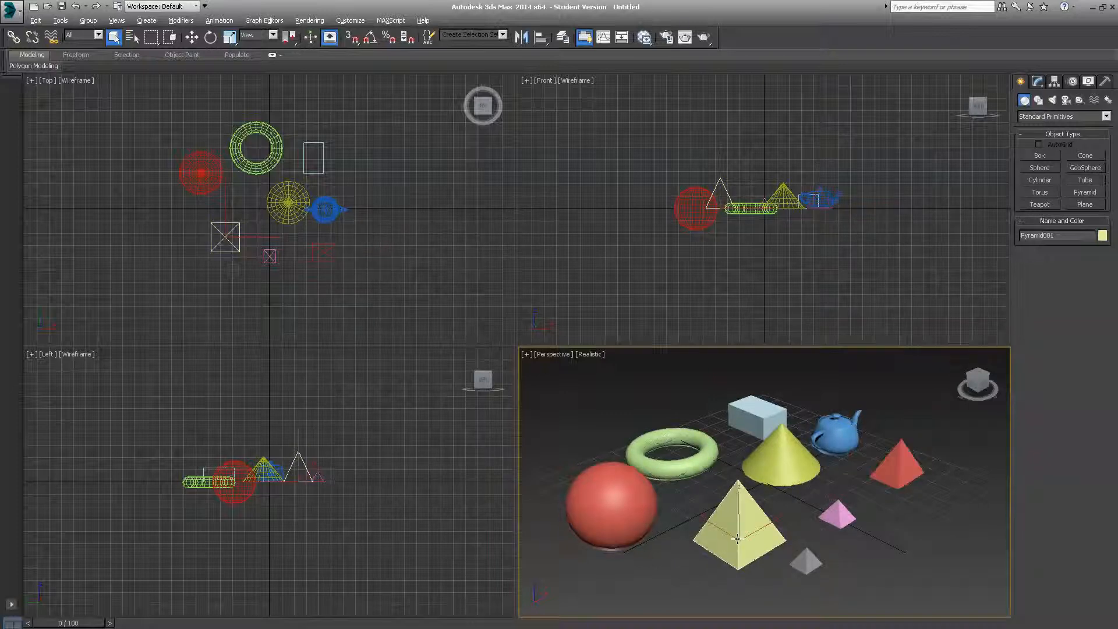
{"action": "left_click", "coordinate": [737, 538]}
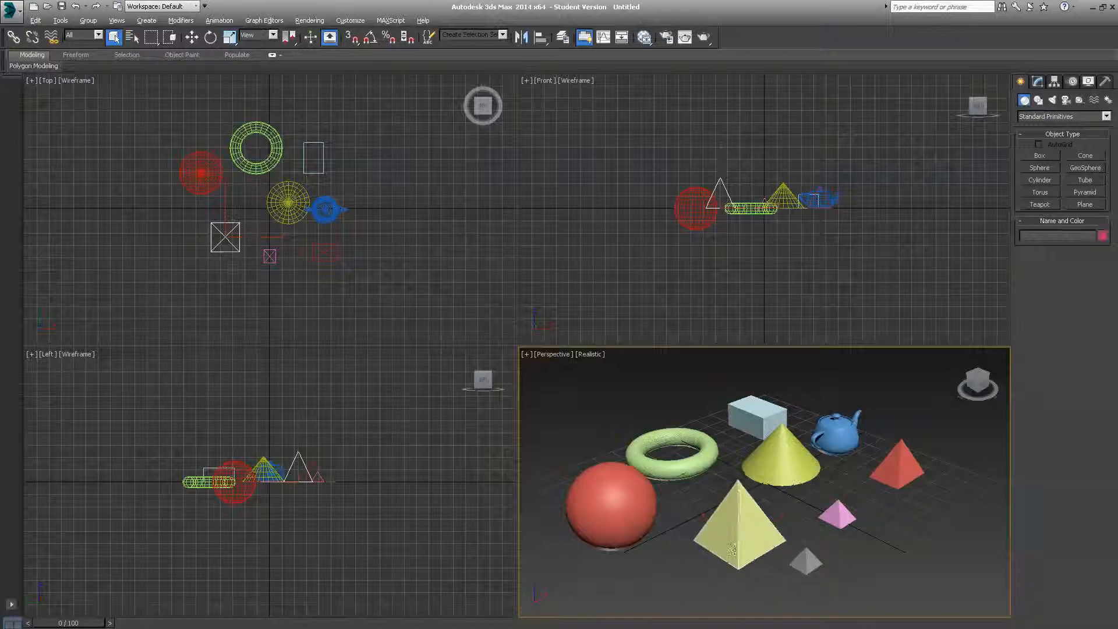
{"action": "left_click", "coordinate": [738, 527]}
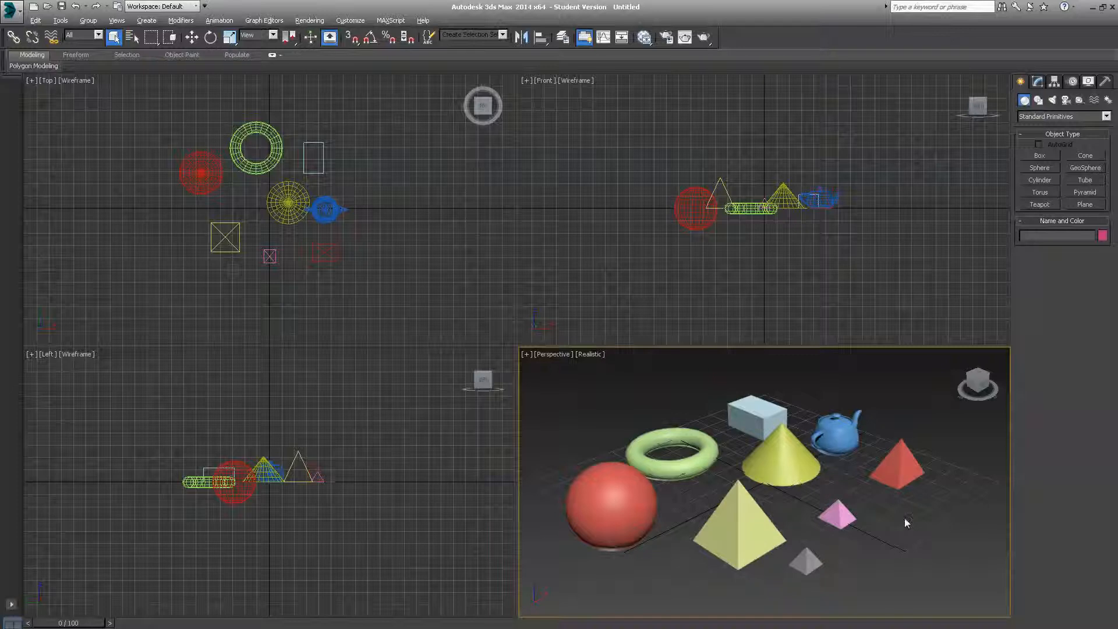
{"action": "mouse_move", "coordinate": [896, 470]}
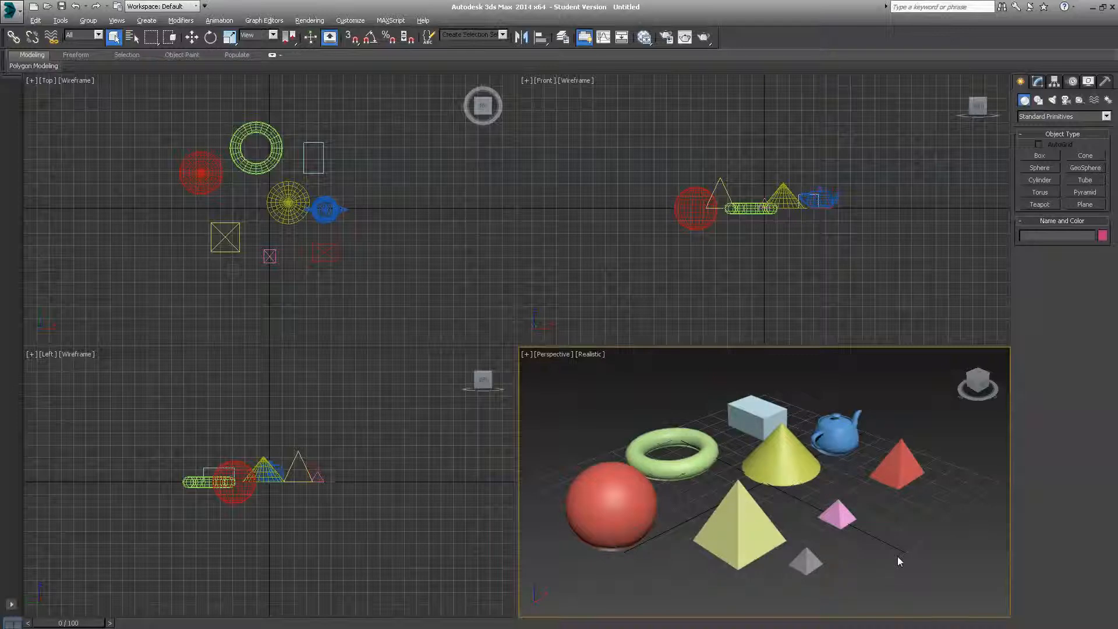
{"action": "mouse_move", "coordinate": [923, 592]}
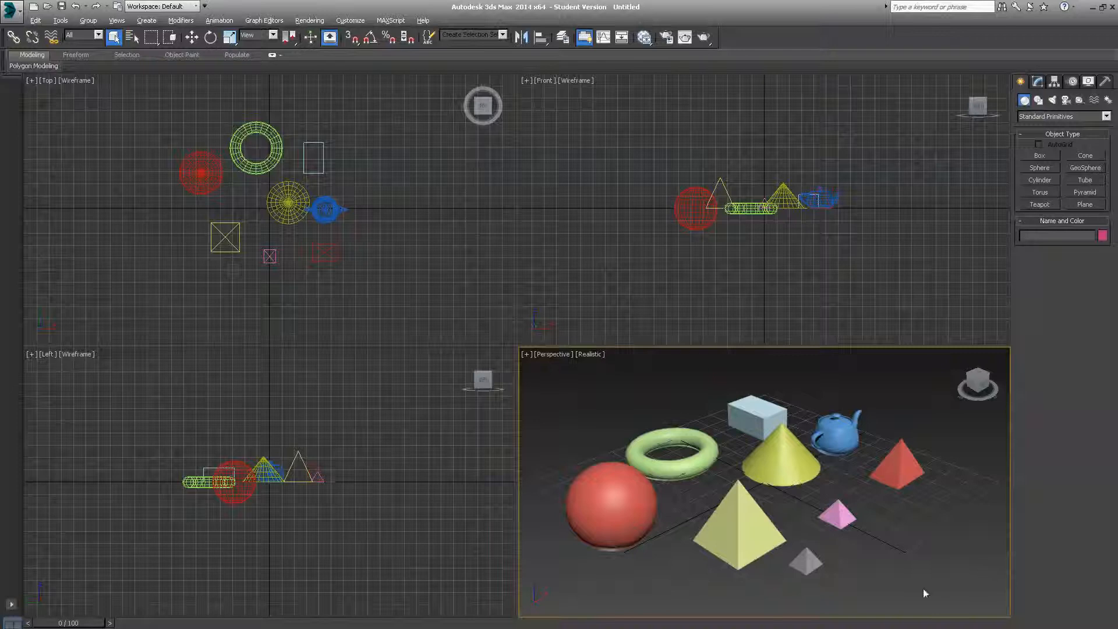
{"action": "mouse_move", "coordinate": [808, 498]}
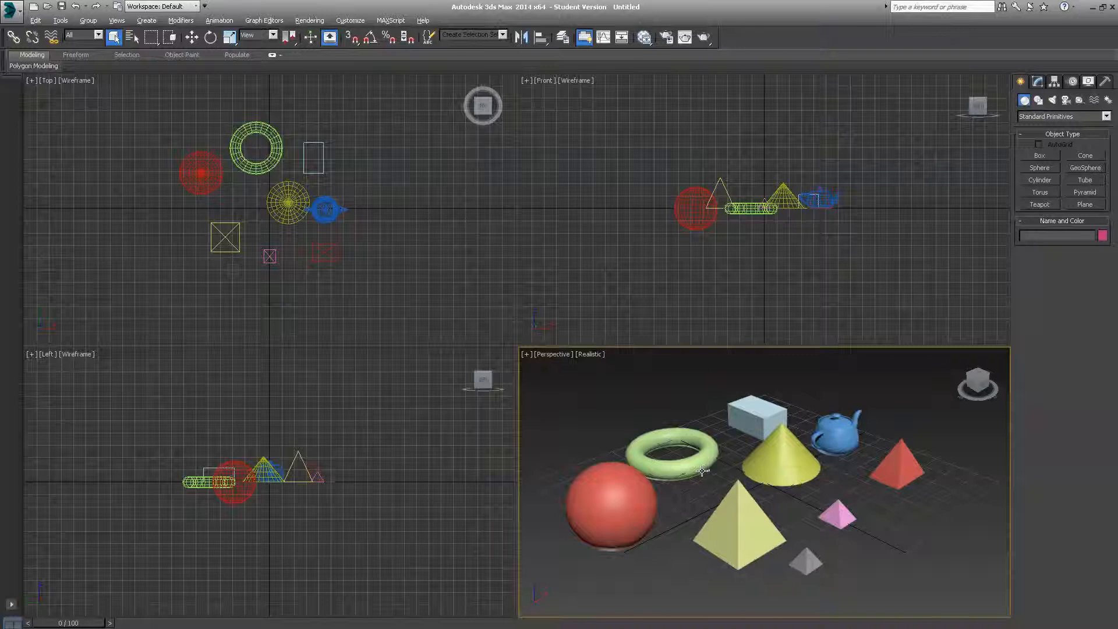
{"action": "mouse_move", "coordinate": [717, 486]}
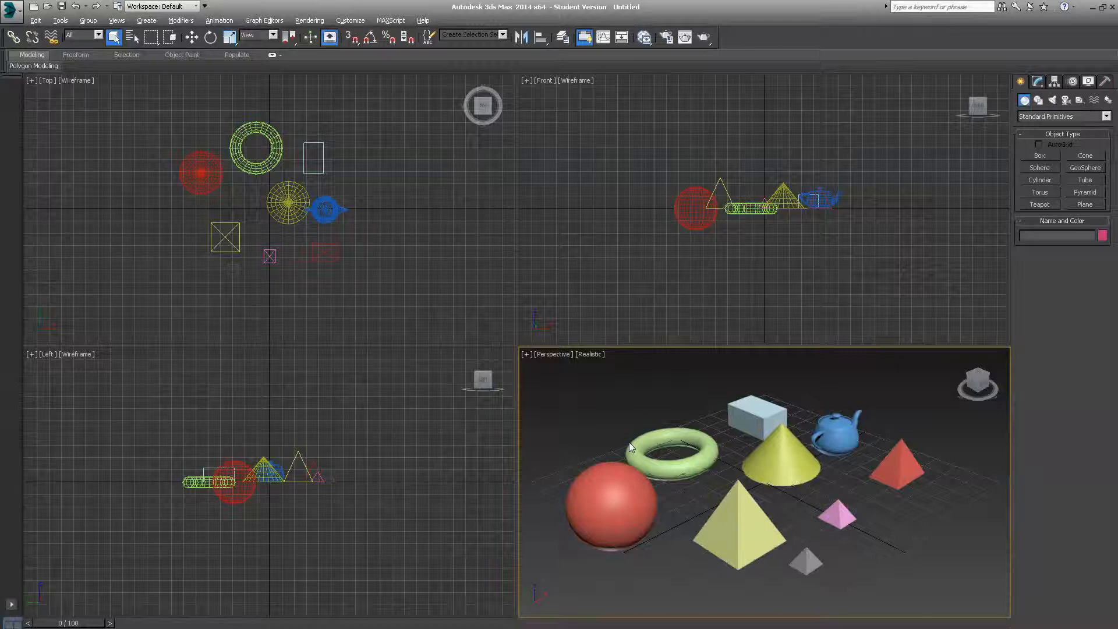
{"action": "mouse_move", "coordinate": [616, 378]}
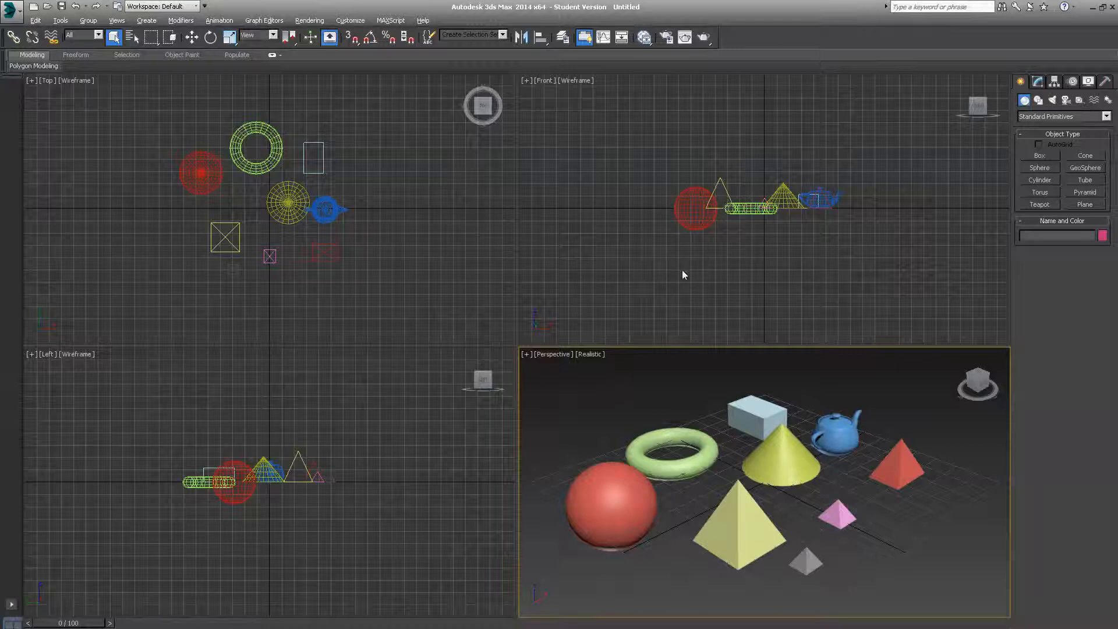
{"action": "mouse_move", "coordinate": [677, 145]}
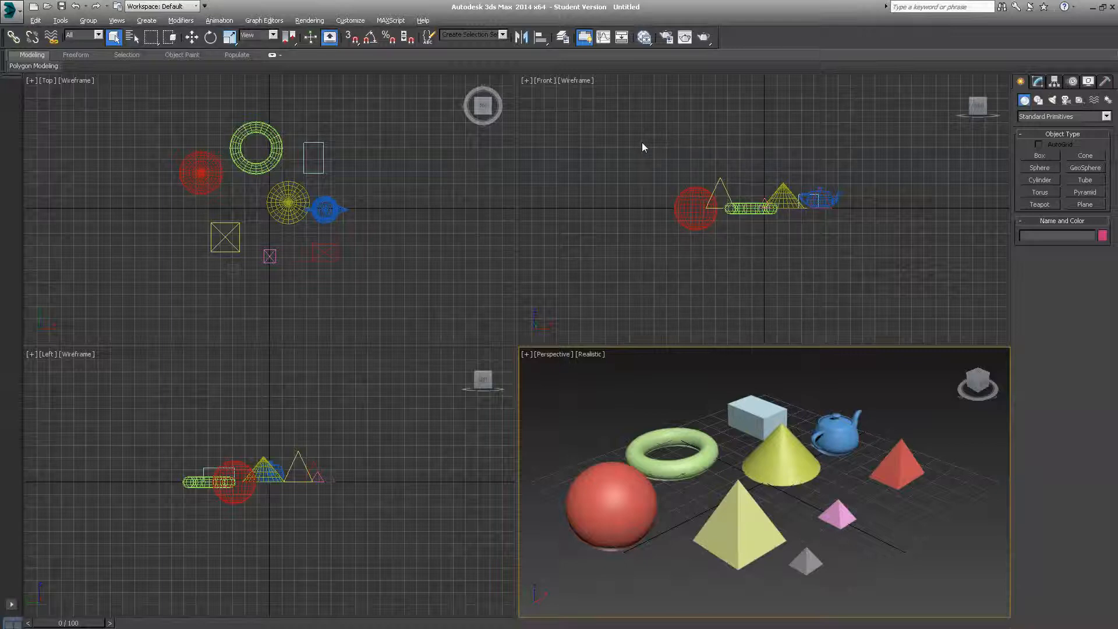
{"action": "mouse_move", "coordinate": [273, 207]}
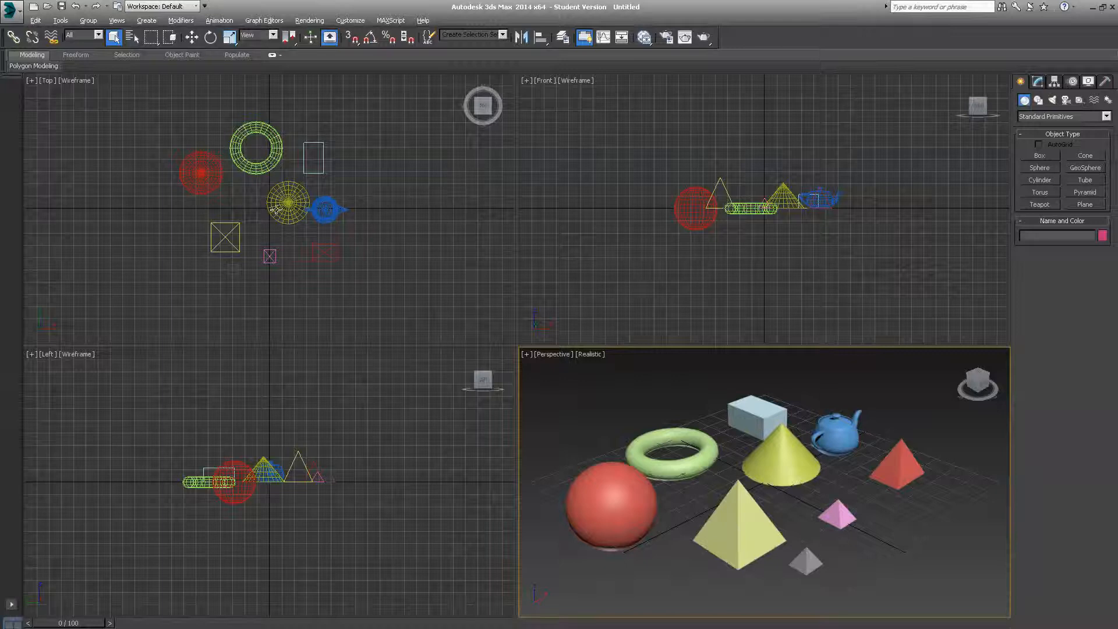
{"action": "mouse_move", "coordinate": [155, 207]}
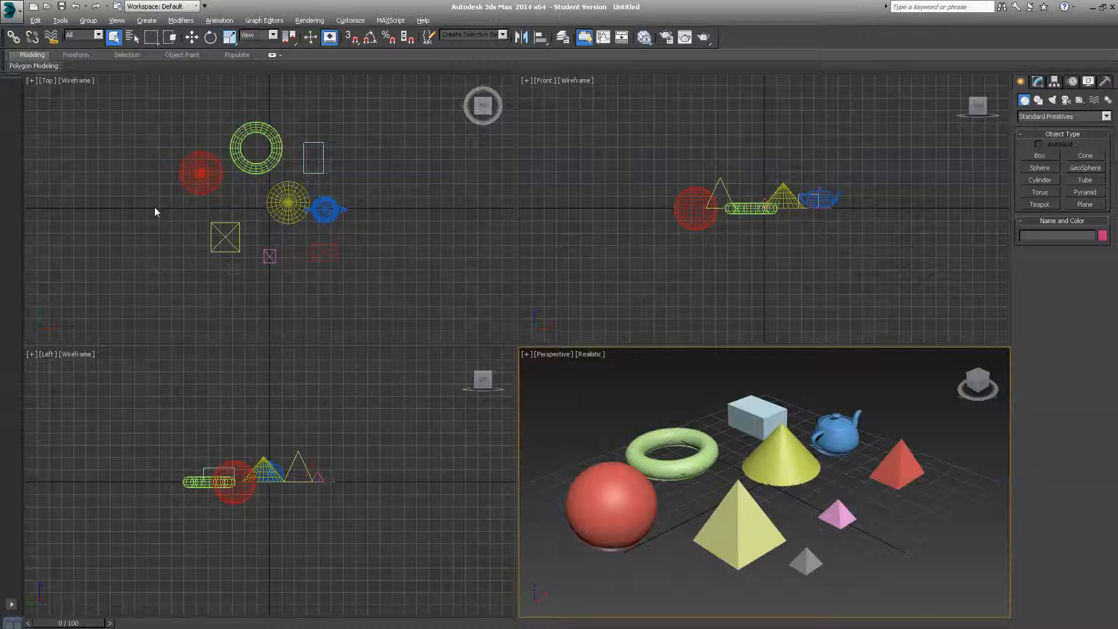
{"action": "mouse_move", "coordinate": [342, 414]}
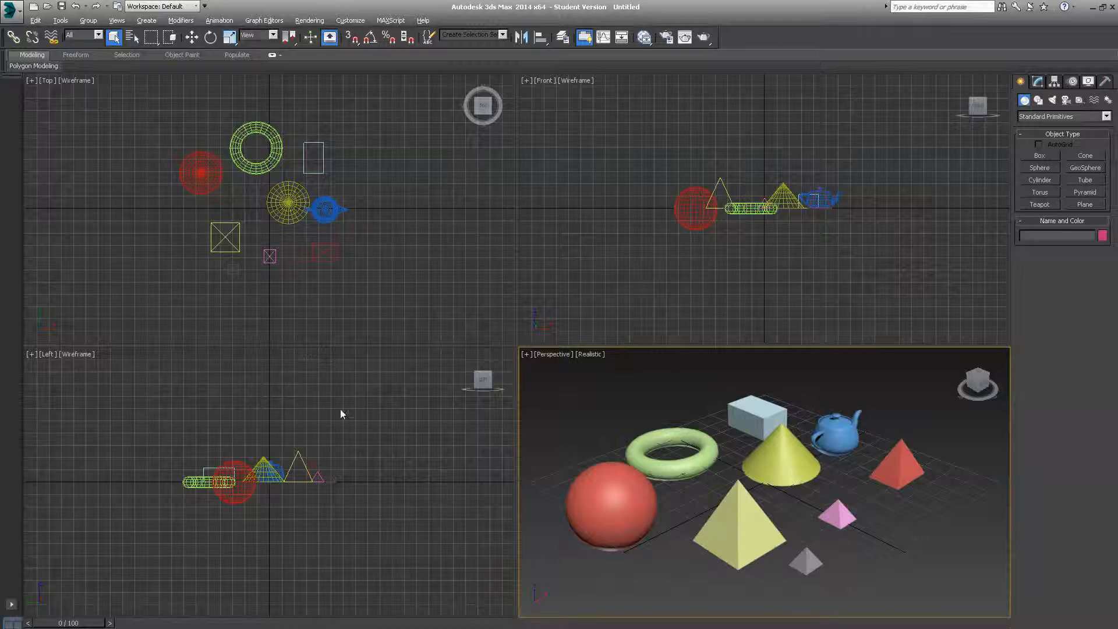
{"action": "mouse_move", "coordinate": [591, 555]}
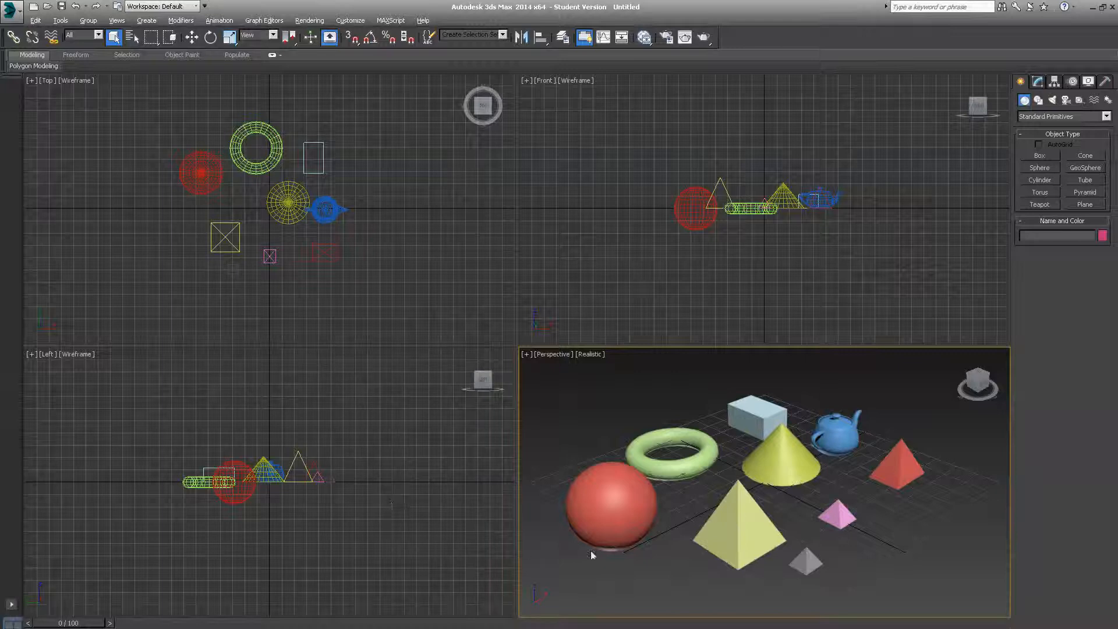
{"action": "mouse_move", "coordinate": [747, 563]}
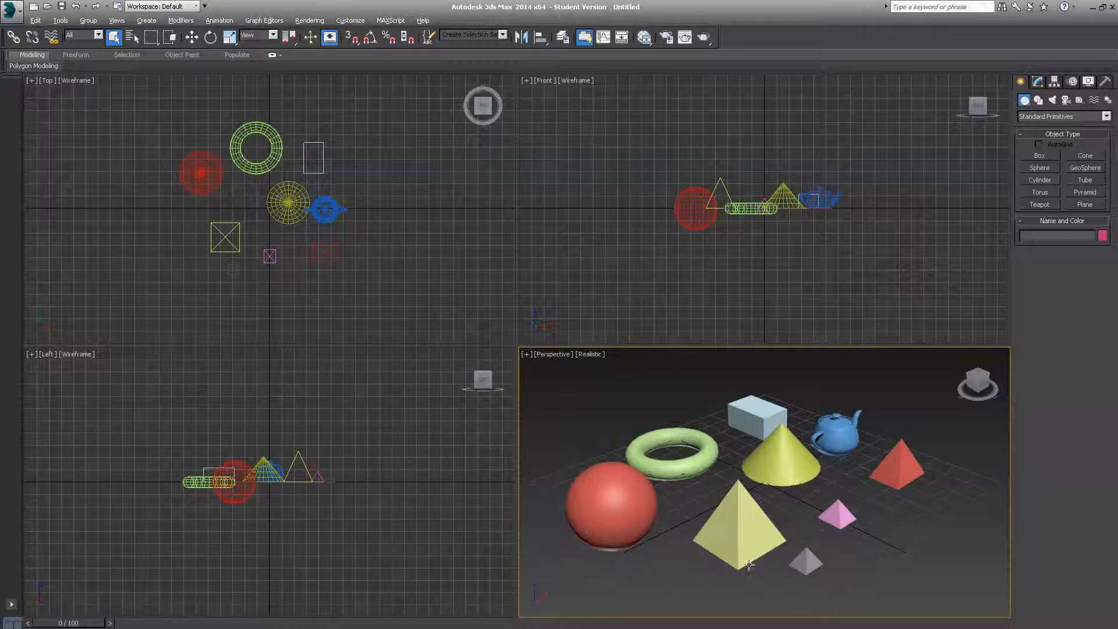
{"action": "mouse_move", "coordinate": [858, 607]}
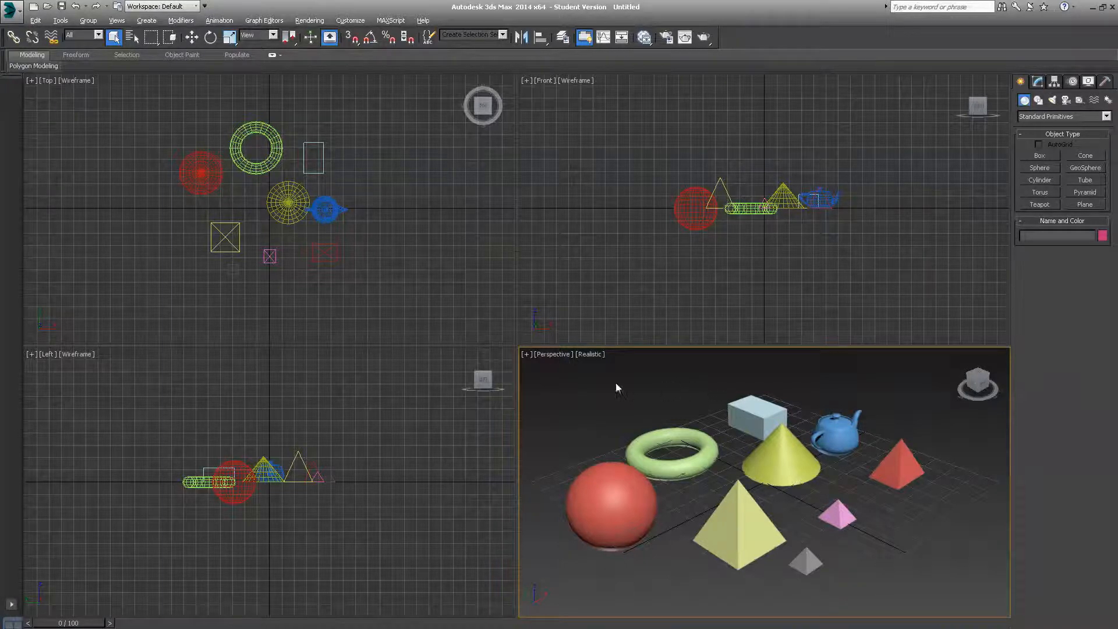
{"action": "mouse_move", "coordinate": [762, 502]}
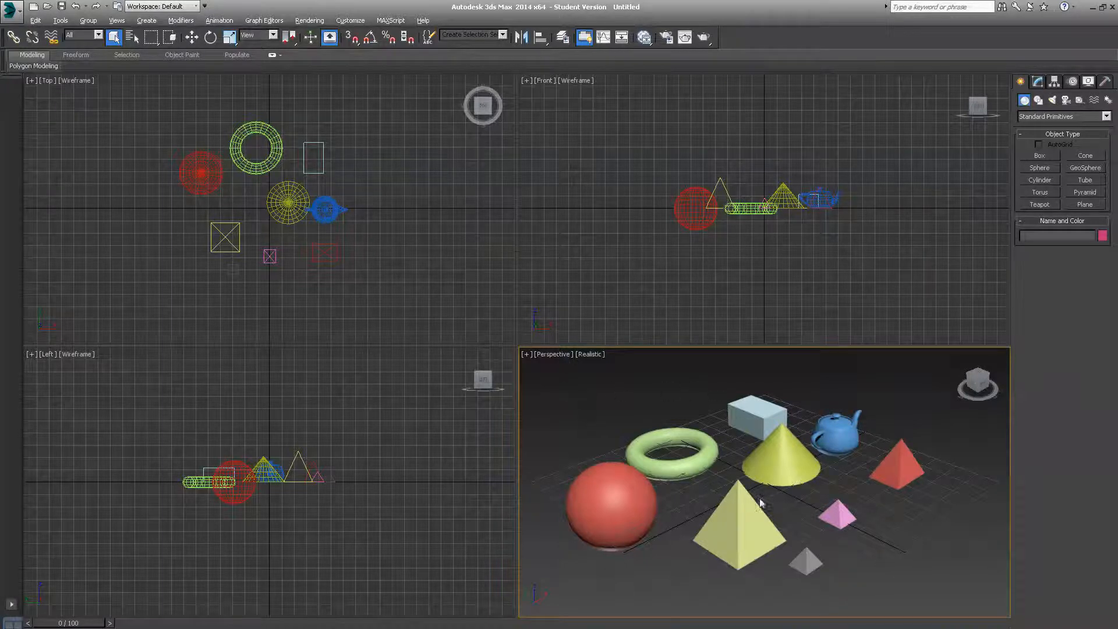
{"action": "mouse_move", "coordinate": [872, 546]}
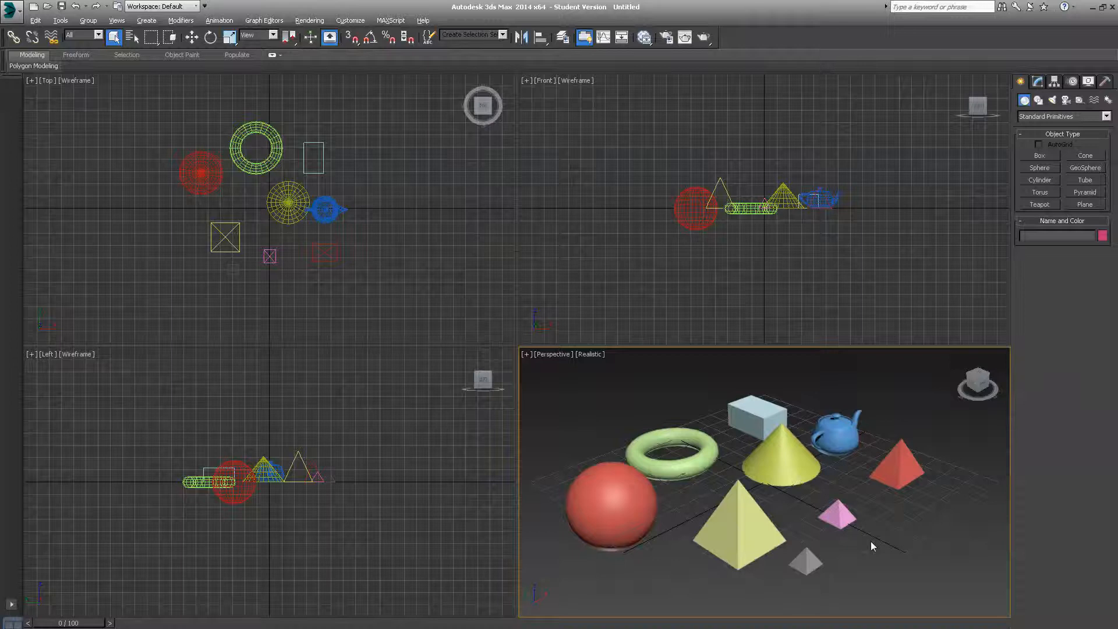
{"action": "mouse_move", "coordinate": [838, 499]}
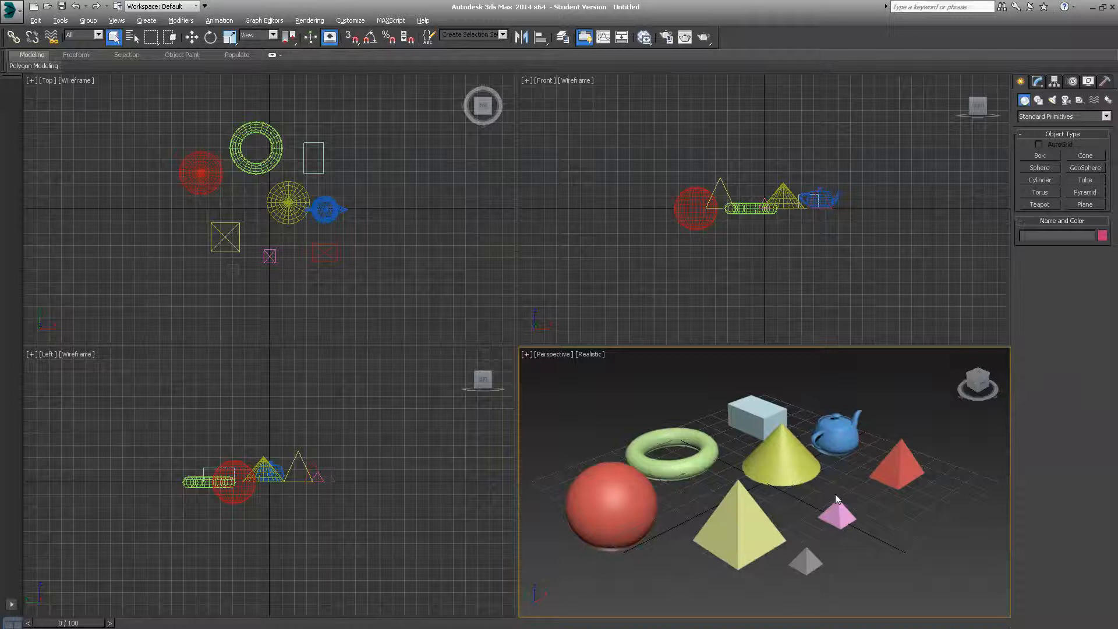